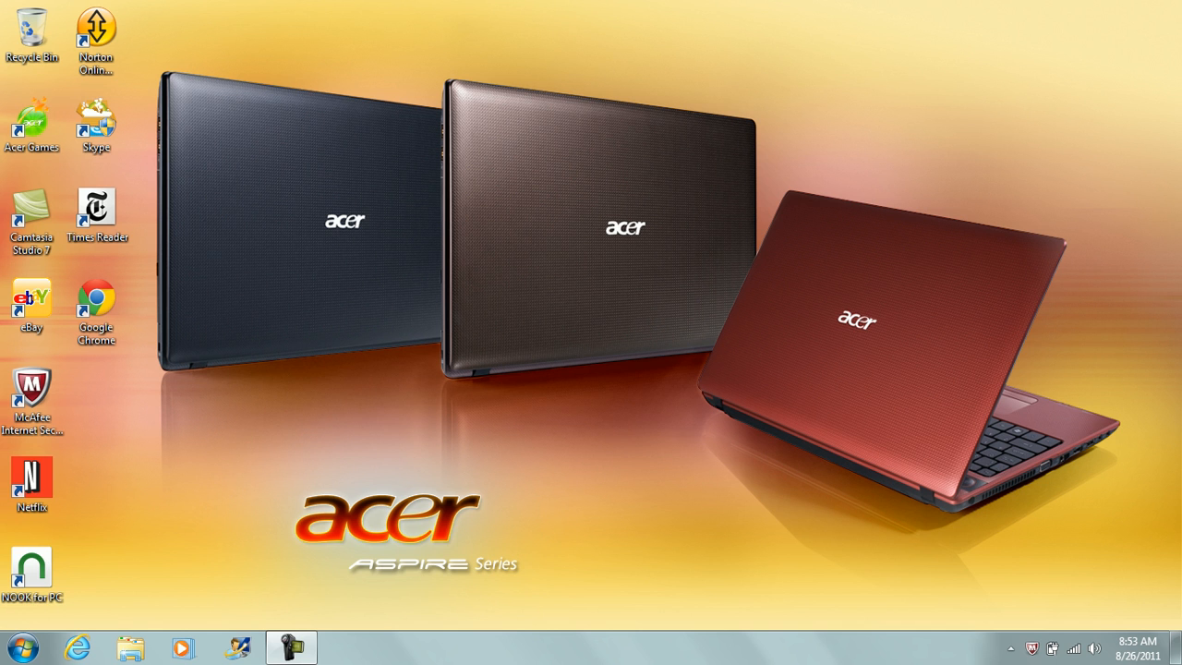
Open Programs and Features from the Computer window and browse the installed programs.
{"action": "left_click", "coordinate": [32, 305]}
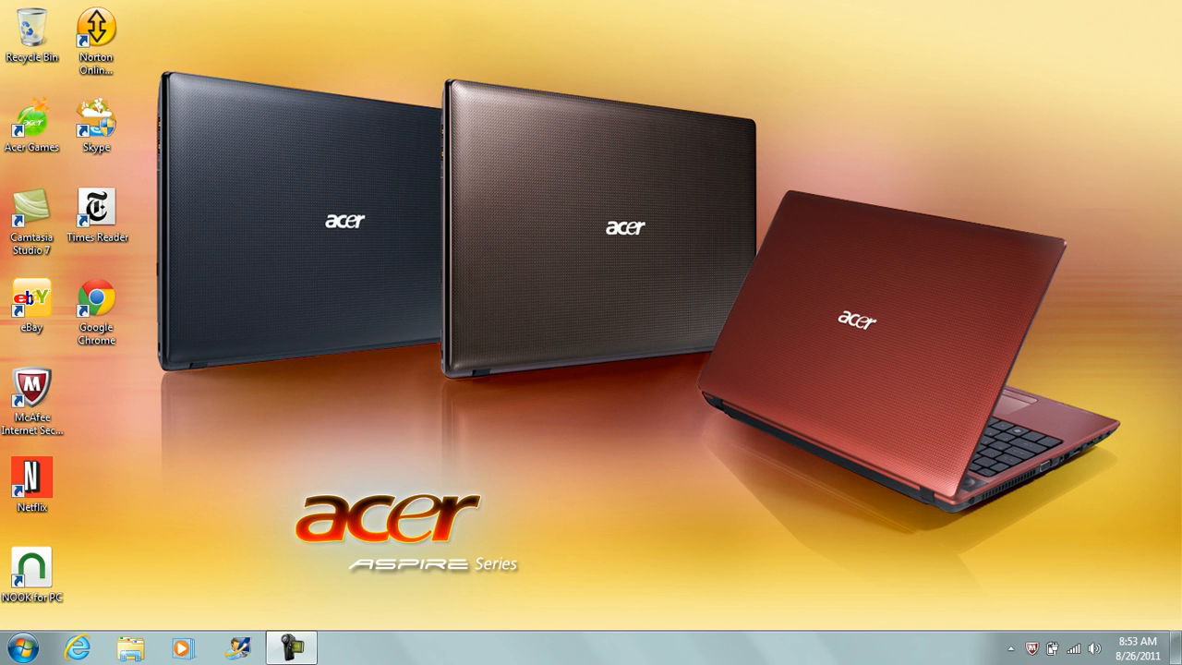
{"action": "left_click", "coordinate": [32, 120]}
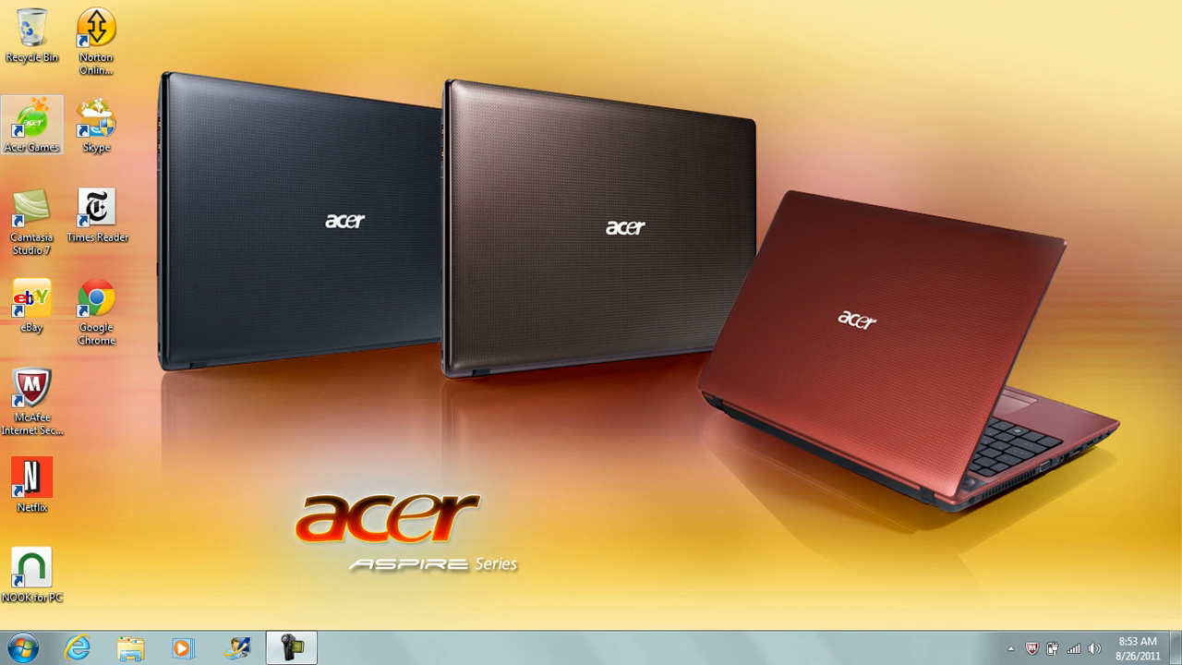
{"action": "left_click", "coordinate": [33, 399]}
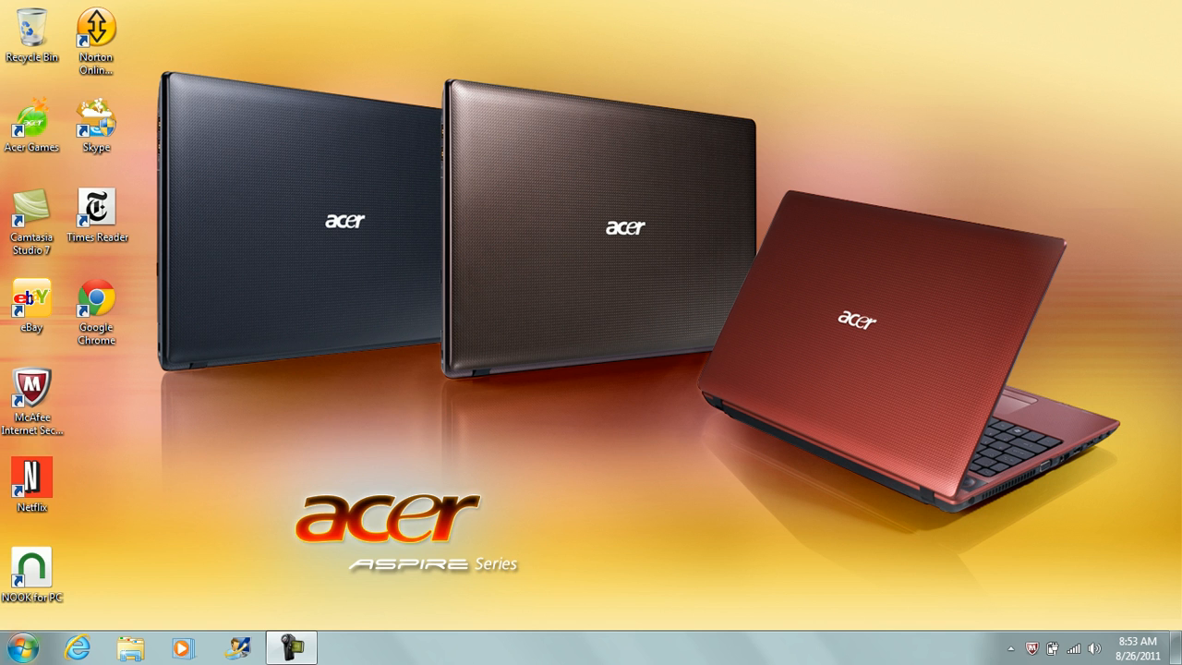
{"action": "left_click", "coordinate": [25, 646]}
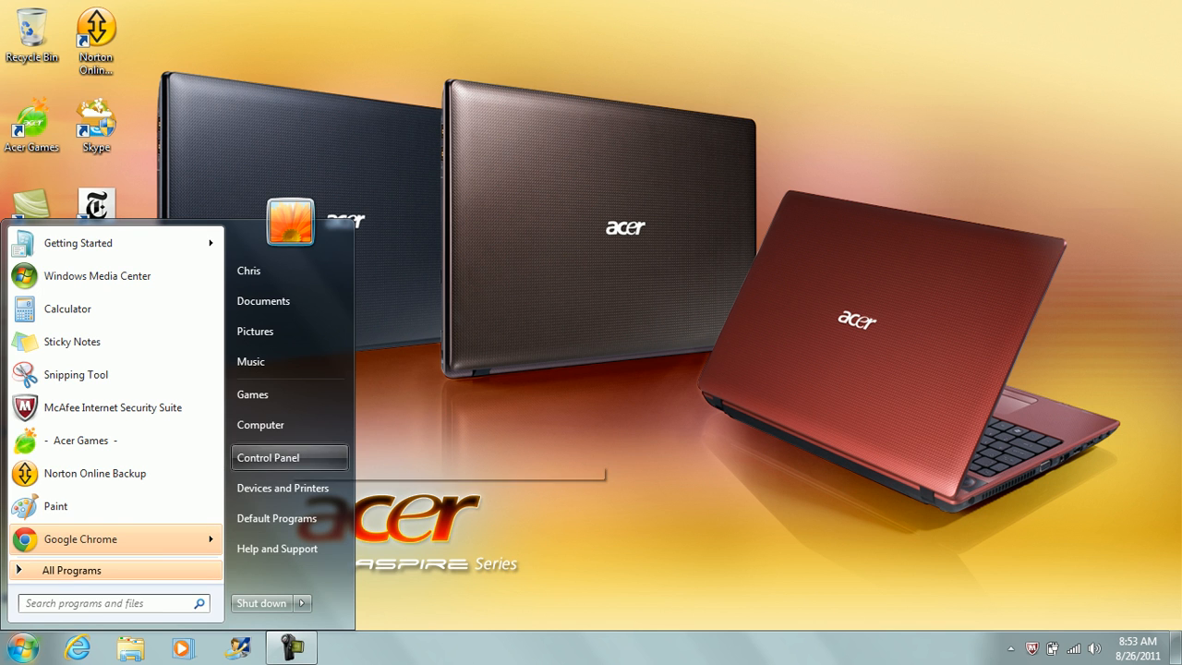
{"action": "mouse_move", "coordinate": [261, 425]}
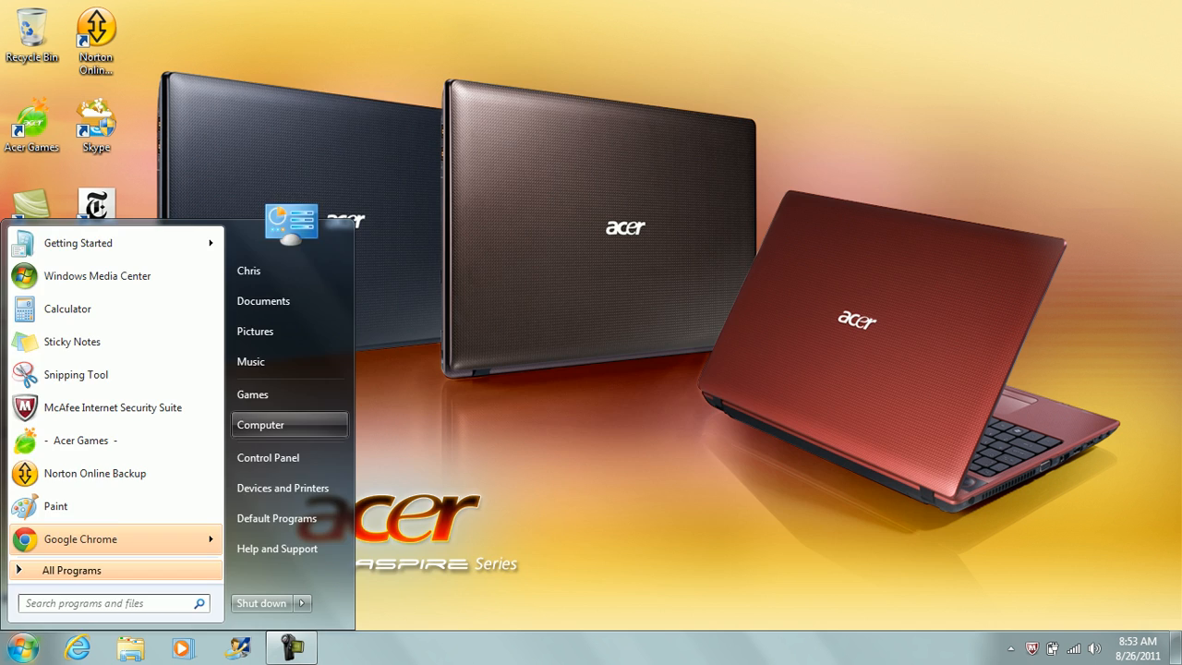
{"action": "left_click", "coordinate": [261, 423]}
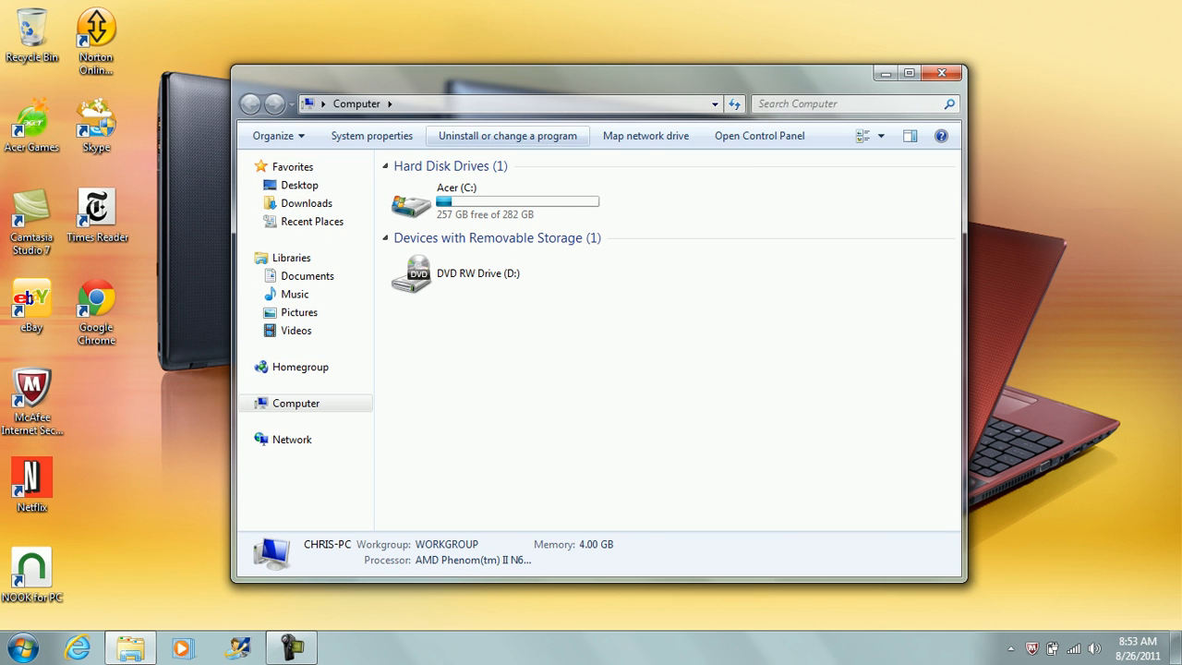
{"action": "left_click", "coordinate": [507, 135]}
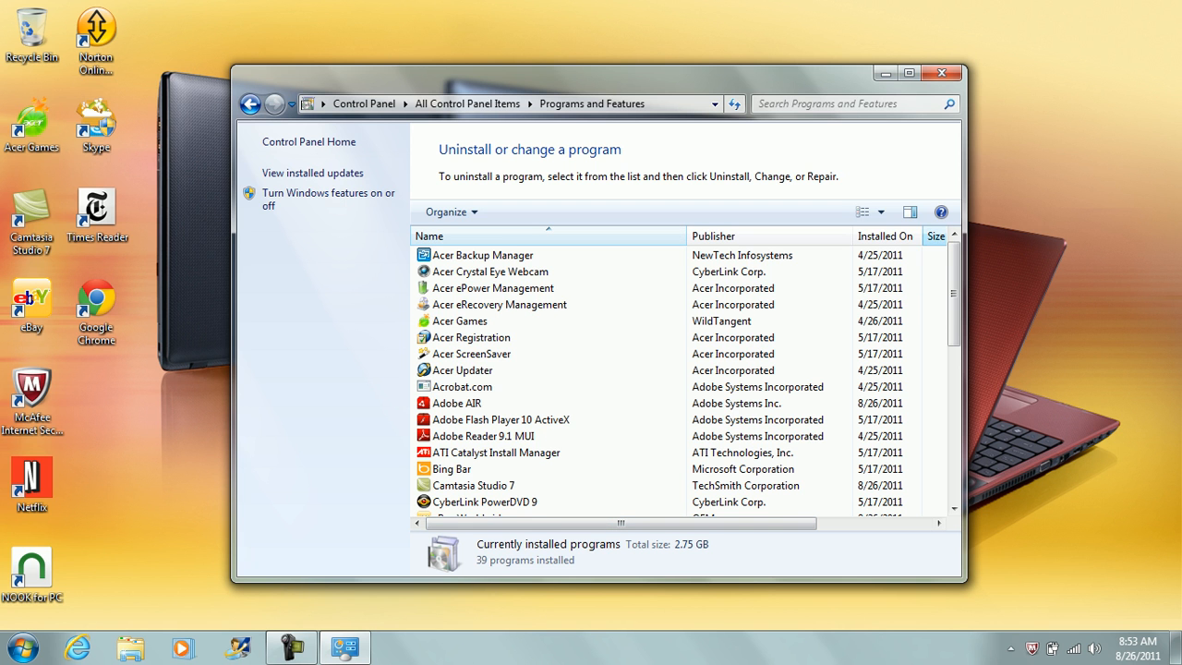
{"action": "scroll", "scroll_direction": "down", "scroll_amount": 3}
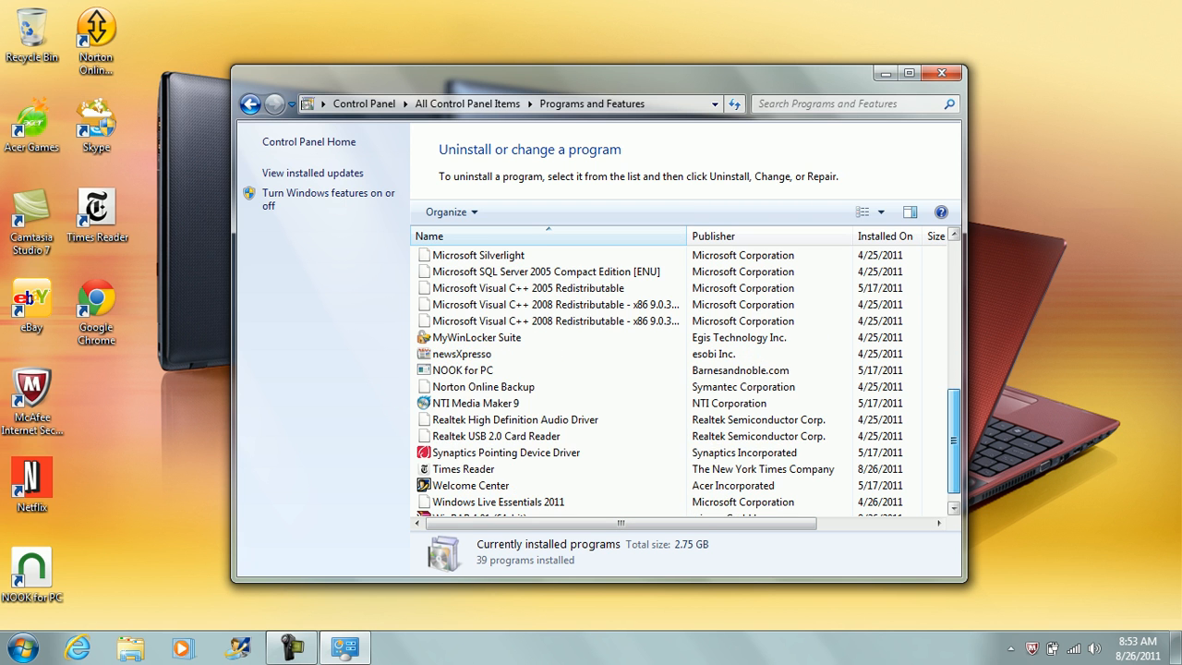
{"action": "scroll", "scroll_direction": "up", "scroll_amount": 3}
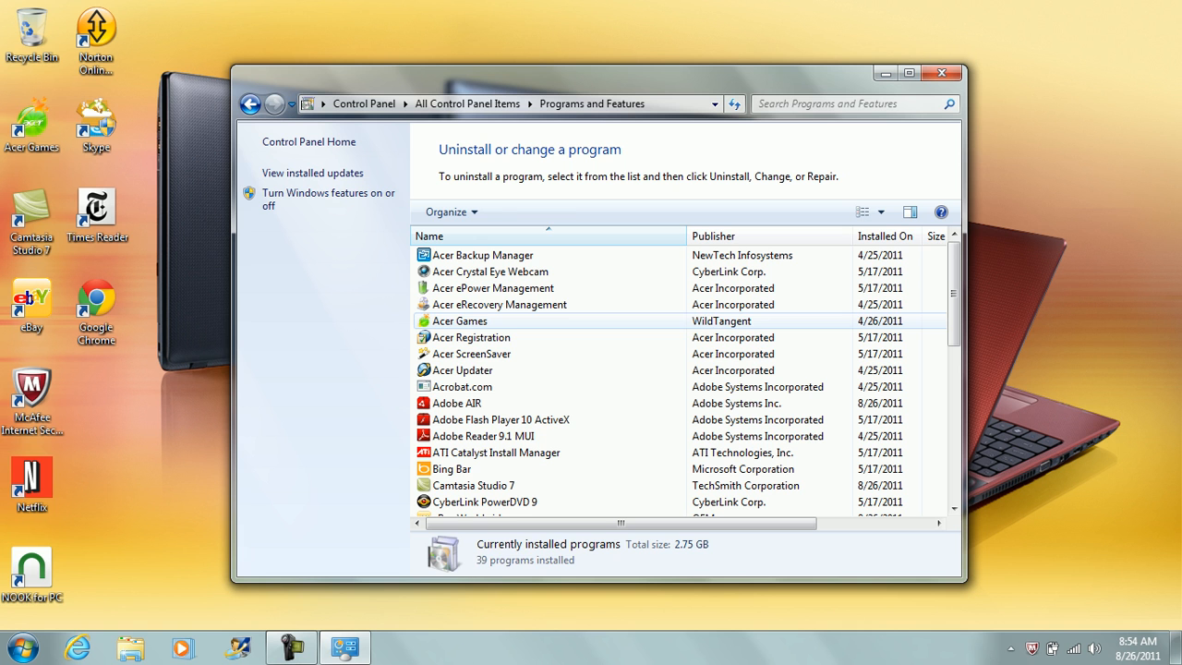
Launch the Acer Games uninstaller and tick every game, from Agatha Christie to Zuma's Revenge.
{"action": "left_click", "coordinate": [459, 320]}
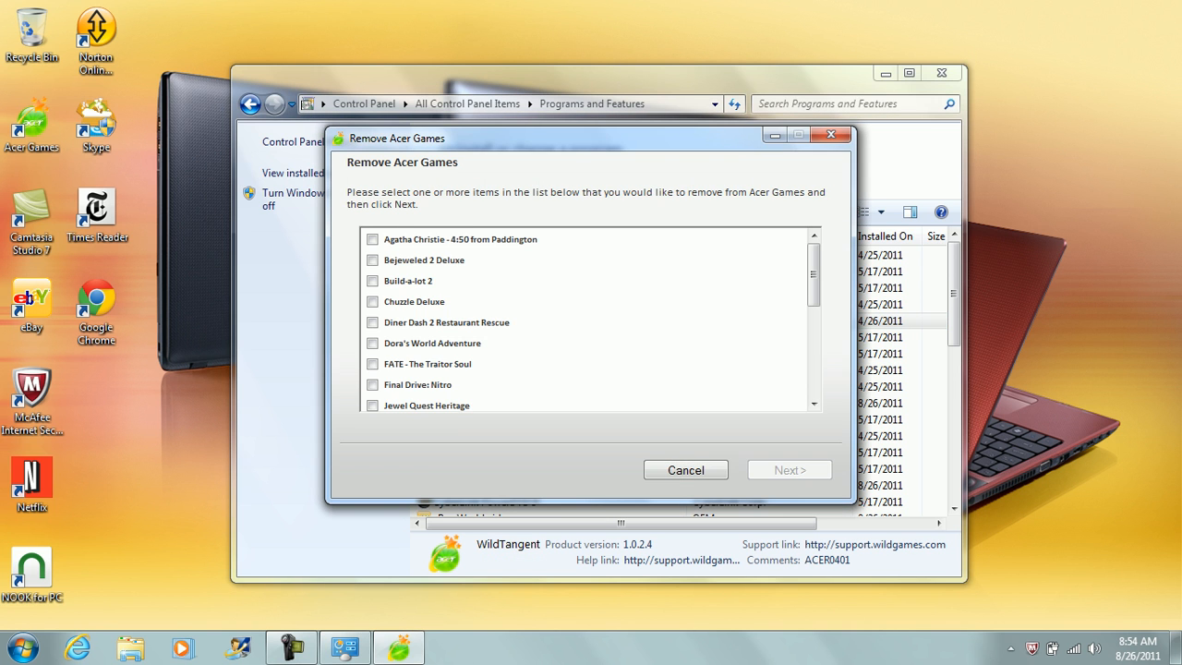
{"action": "scroll", "scroll_direction": "down", "scroll_amount": 3}
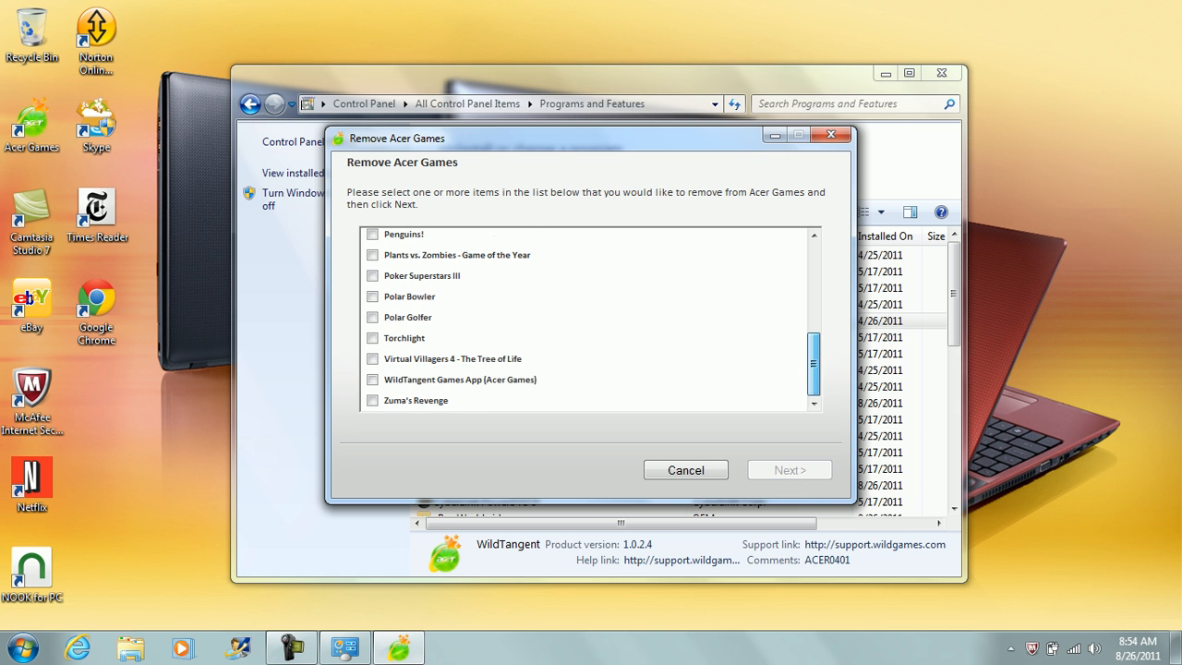
{"action": "scroll", "scroll_direction": "up", "scroll_amount": 3}
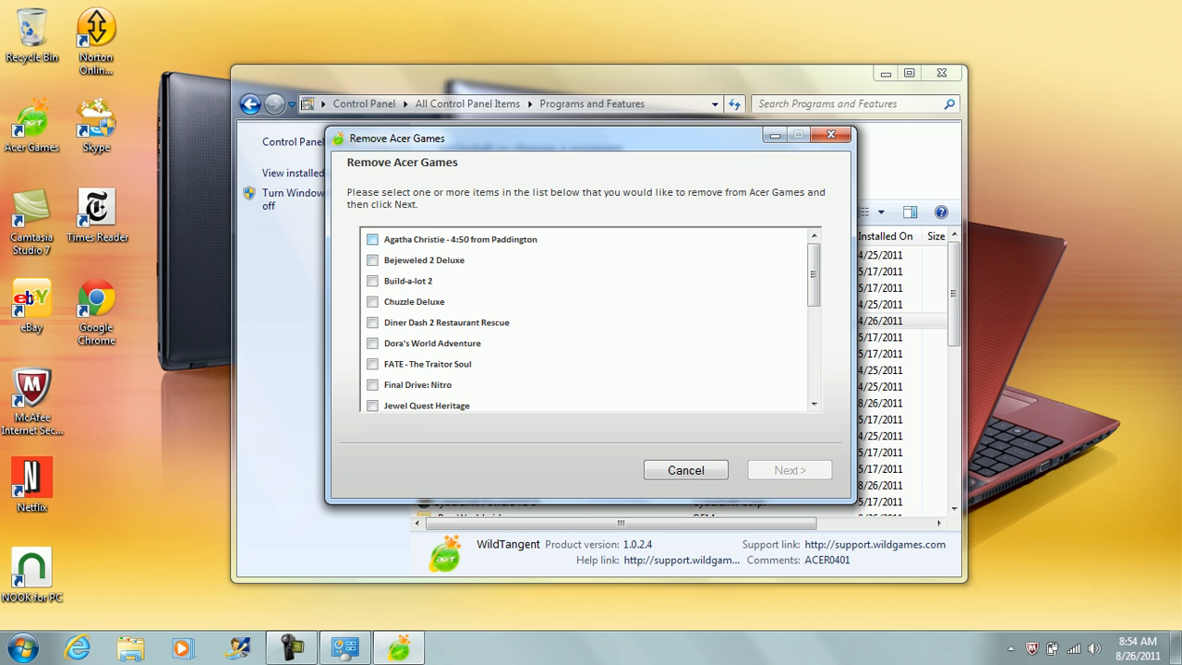
{"action": "left_click", "coordinate": [373, 281]}
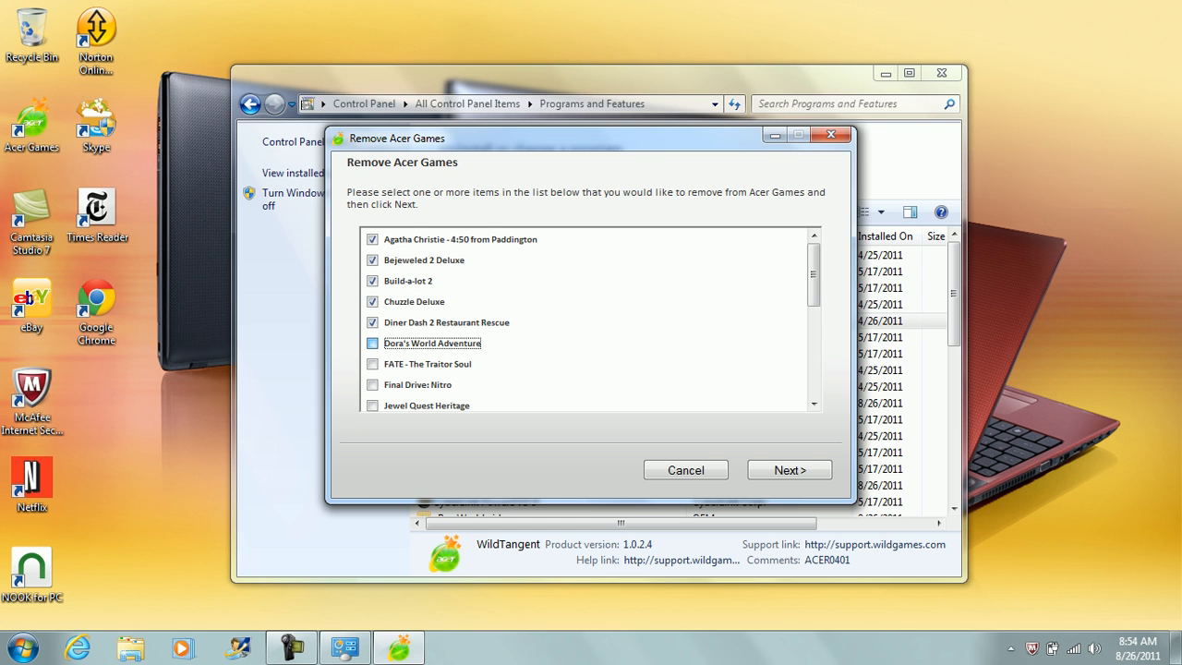
{"action": "left_click", "coordinate": [372, 342]}
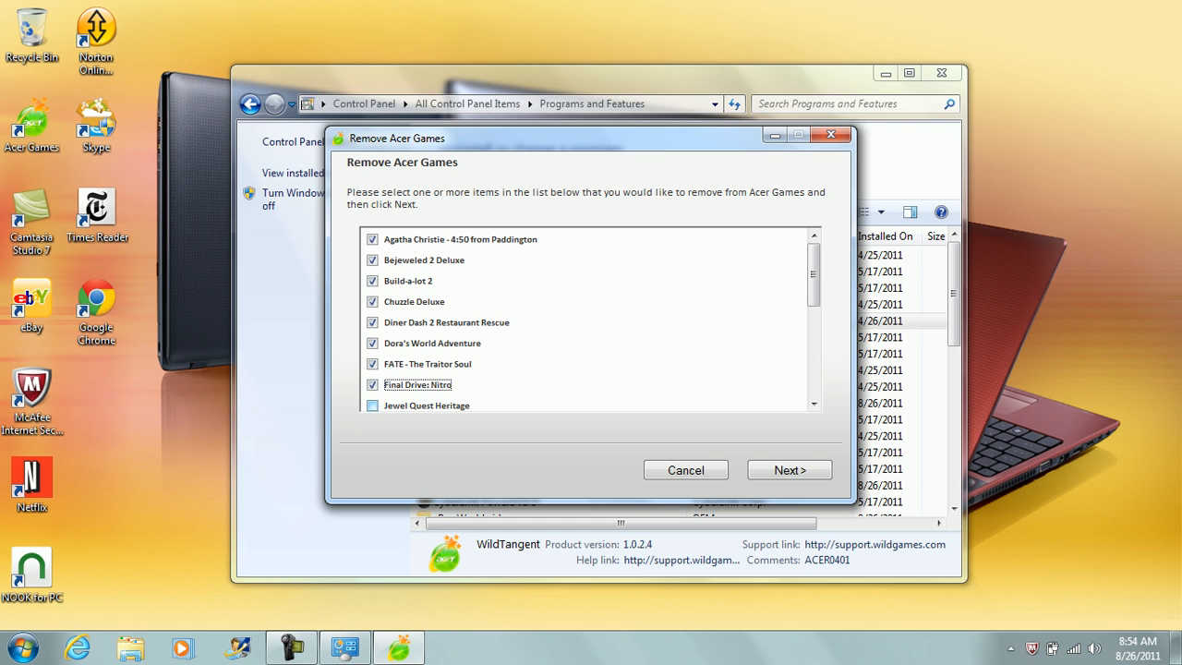
{"action": "scroll", "scroll_direction": "down", "scroll_amount": 3}
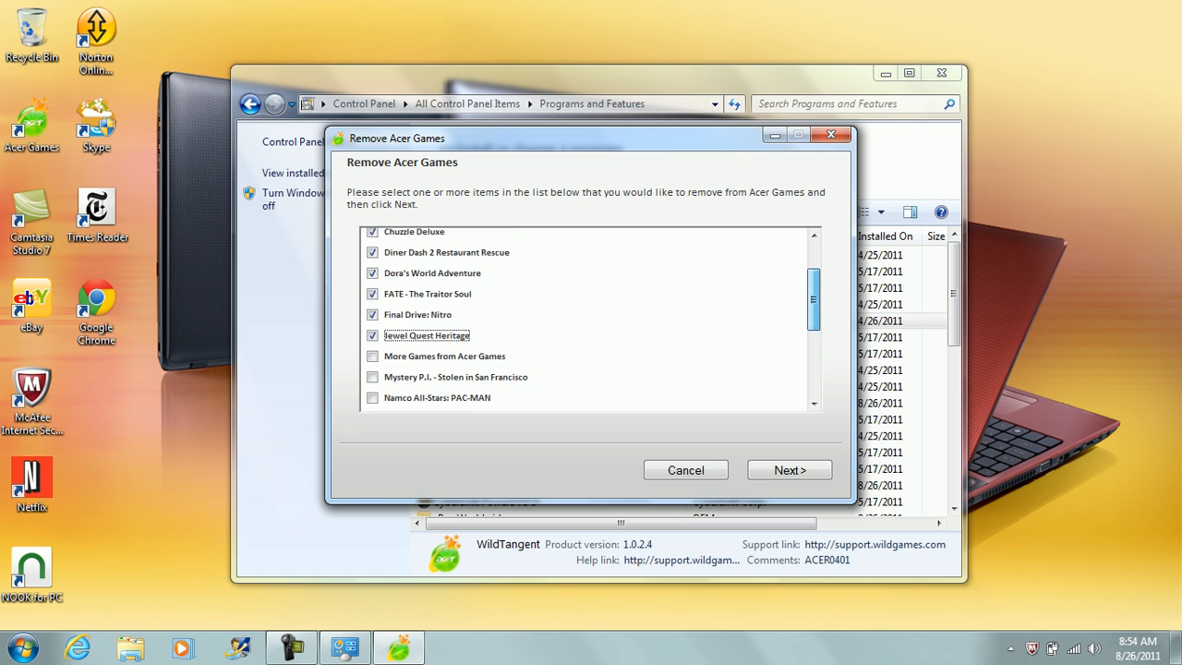
{"action": "scroll", "scroll_direction": "down", "scroll_amount": 3}
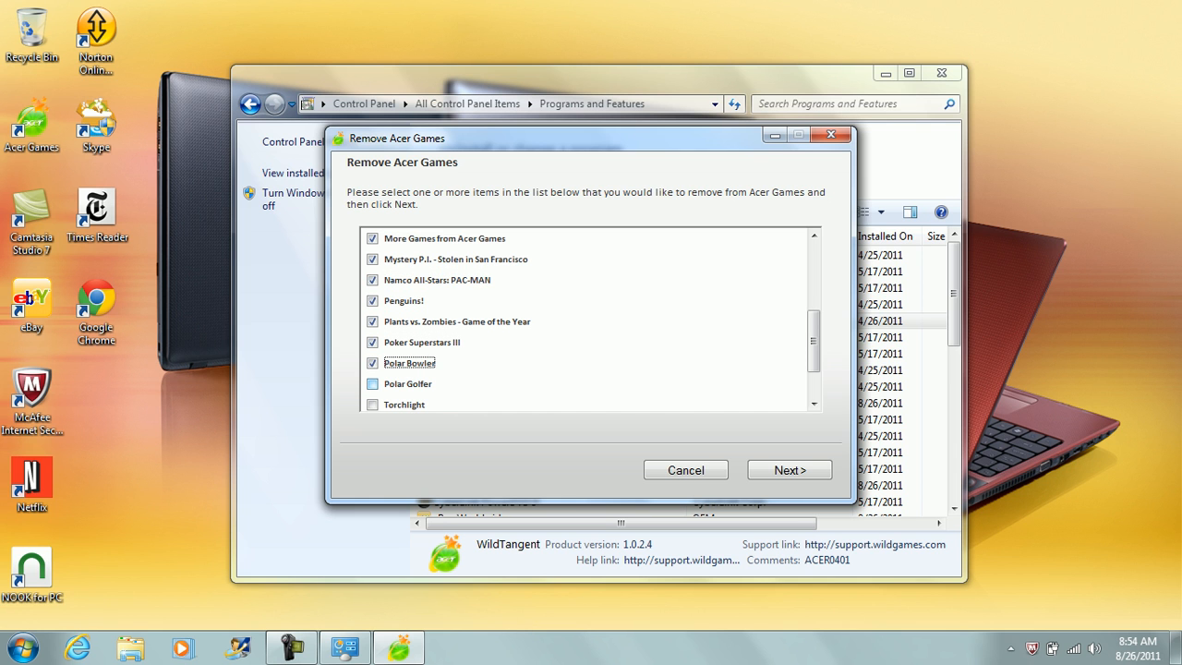
{"action": "scroll", "scroll_direction": "down", "scroll_amount": 3}
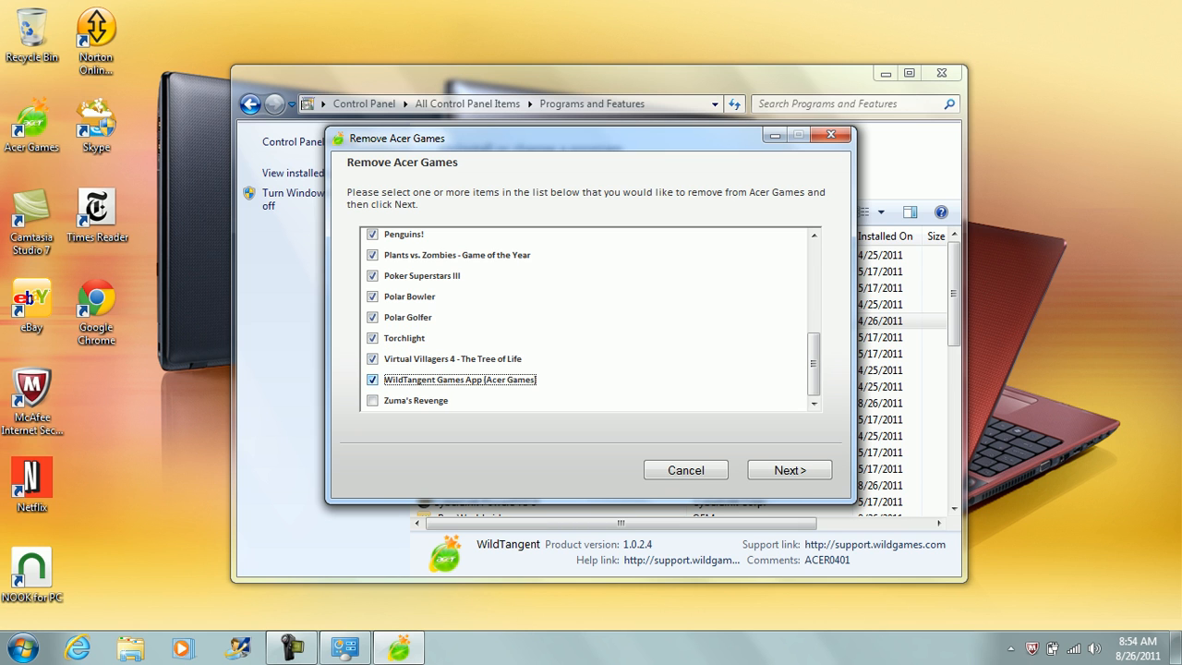
{"action": "left_click", "coordinate": [372, 400]}
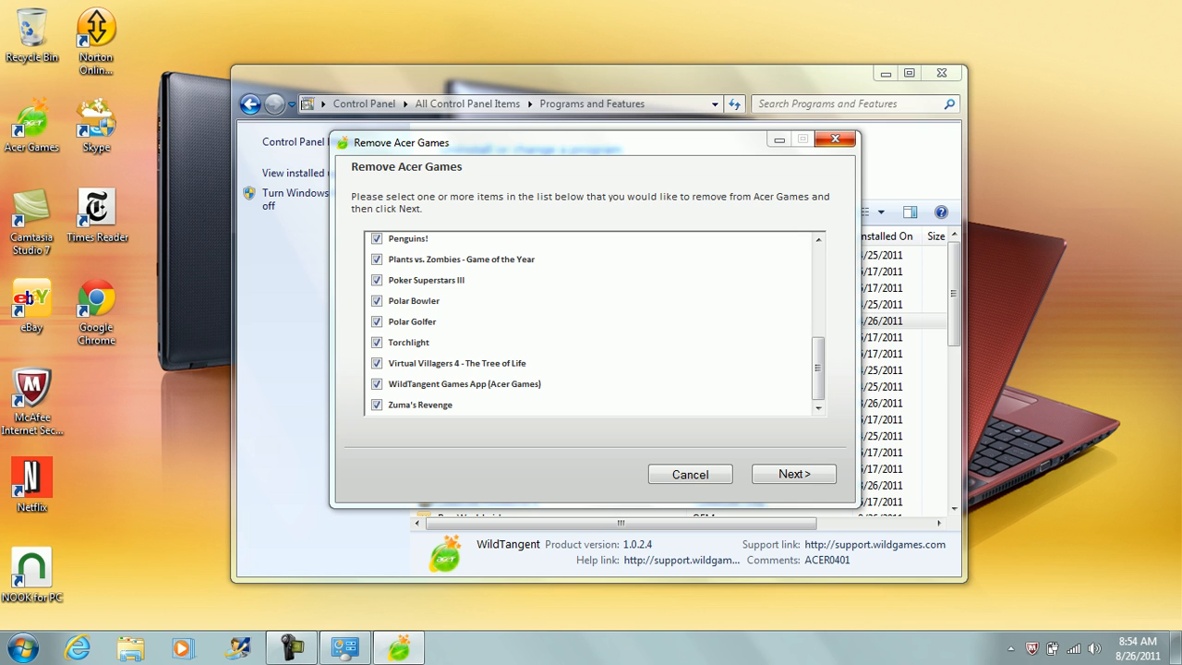
Confirm with Next to begin uninstalling the checked Acer games.
{"action": "left_click", "coordinate": [793, 474]}
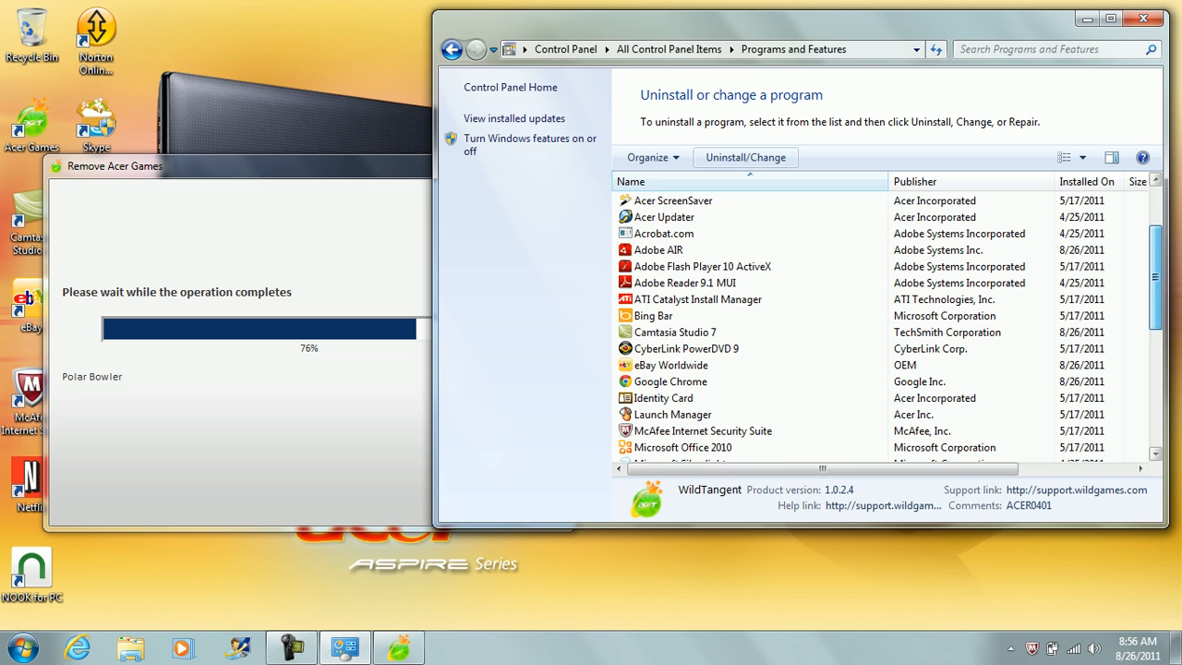
Scroll the Programs and Features list while the Acer Games removal finishes.
{"action": "scroll", "scroll_direction": "down", "scroll_amount": 3}
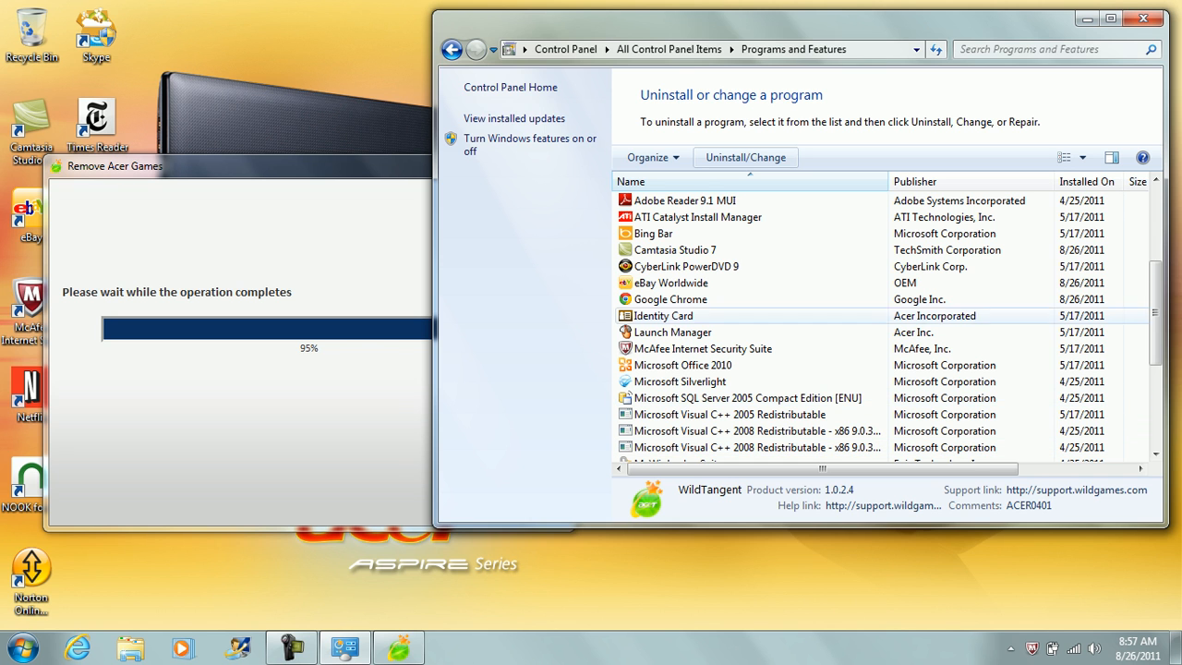
{"action": "scroll", "scroll_direction": "down", "scroll_amount": 3}
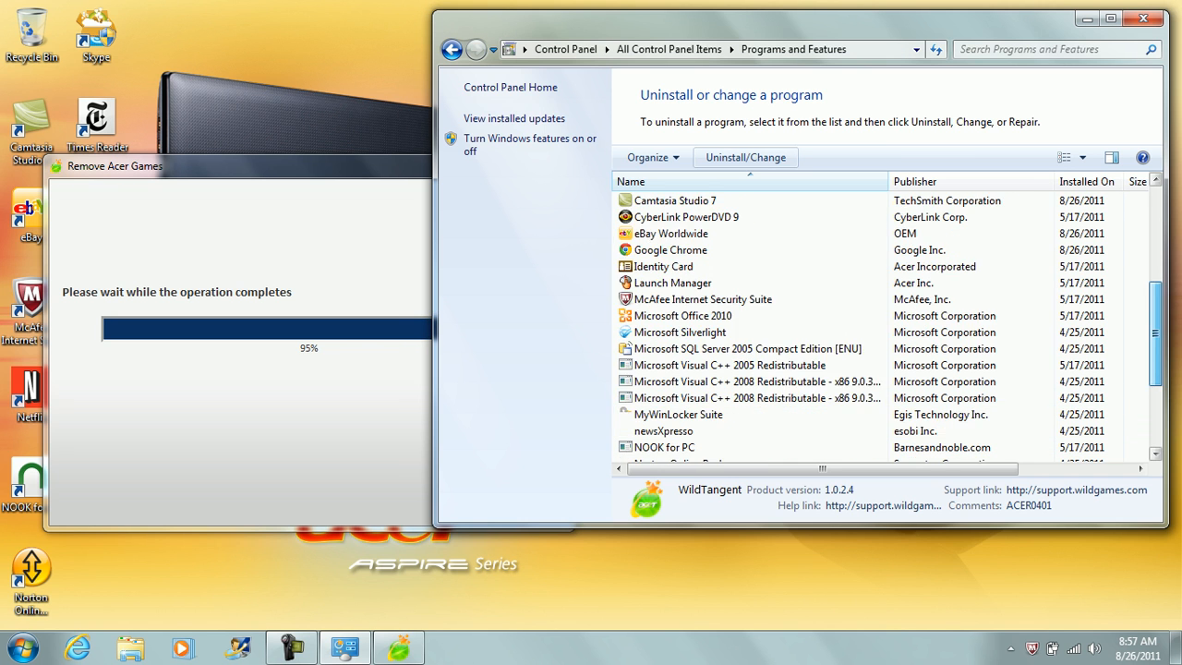
{"action": "scroll", "scroll_direction": "down", "scroll_amount": 3}
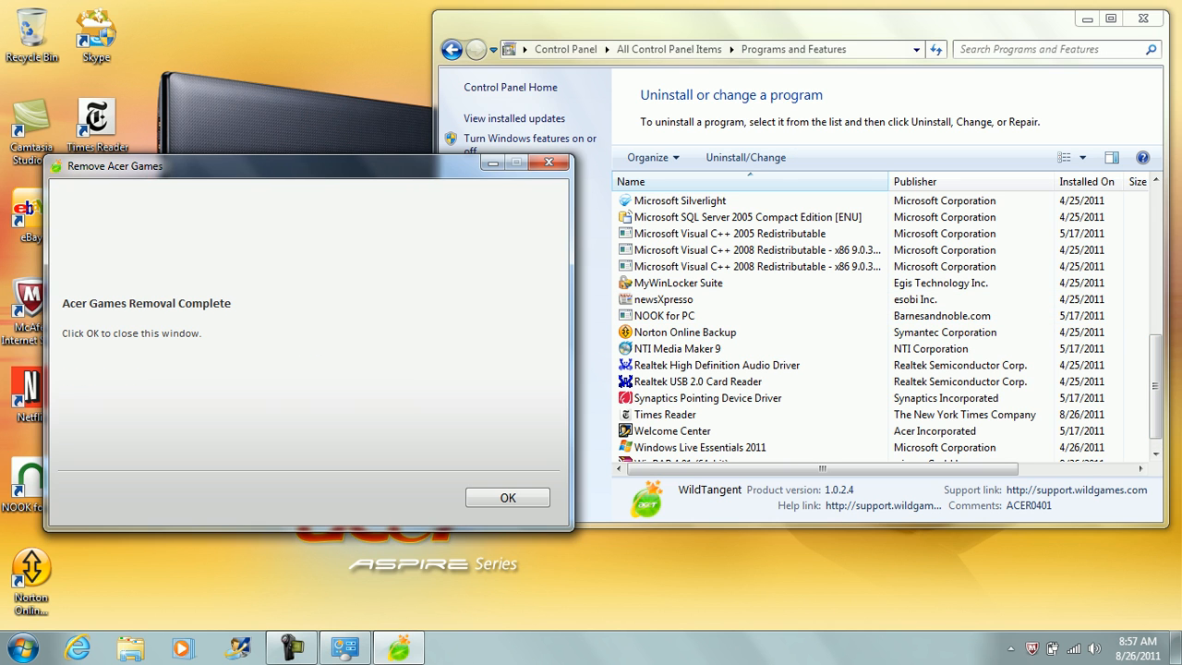
Close the Acer Games completion notice and select McAfee Internet Security Suite in the list.
{"action": "left_click", "coordinate": [507, 497]}
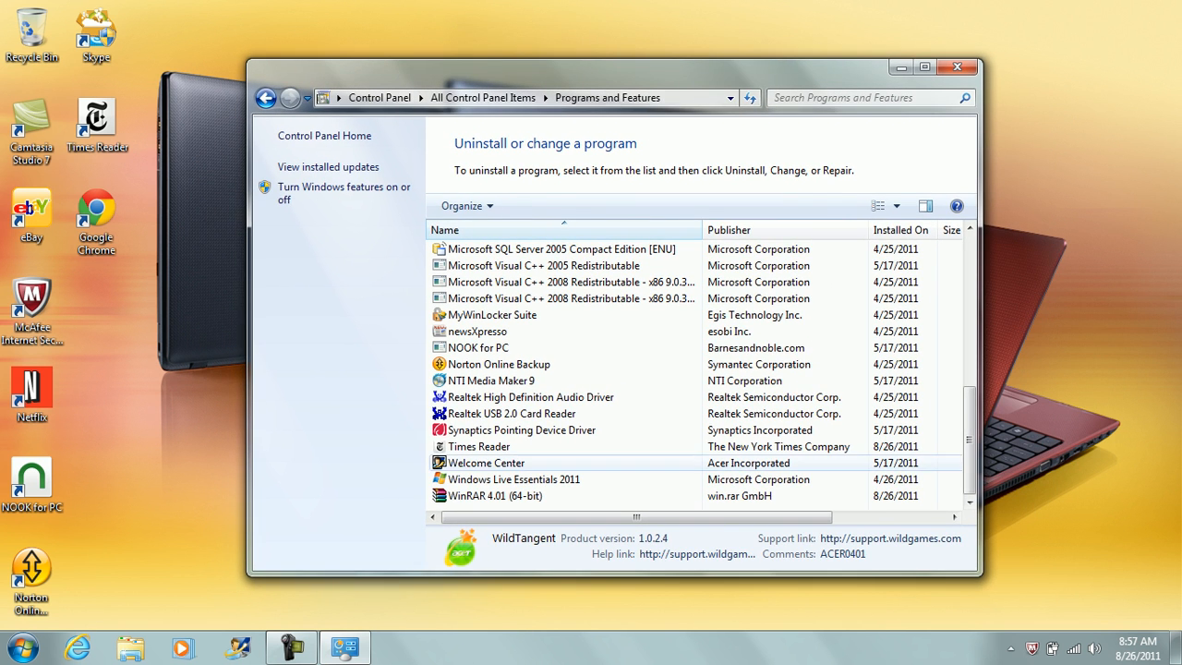
{"action": "left_click", "coordinate": [522, 429]}
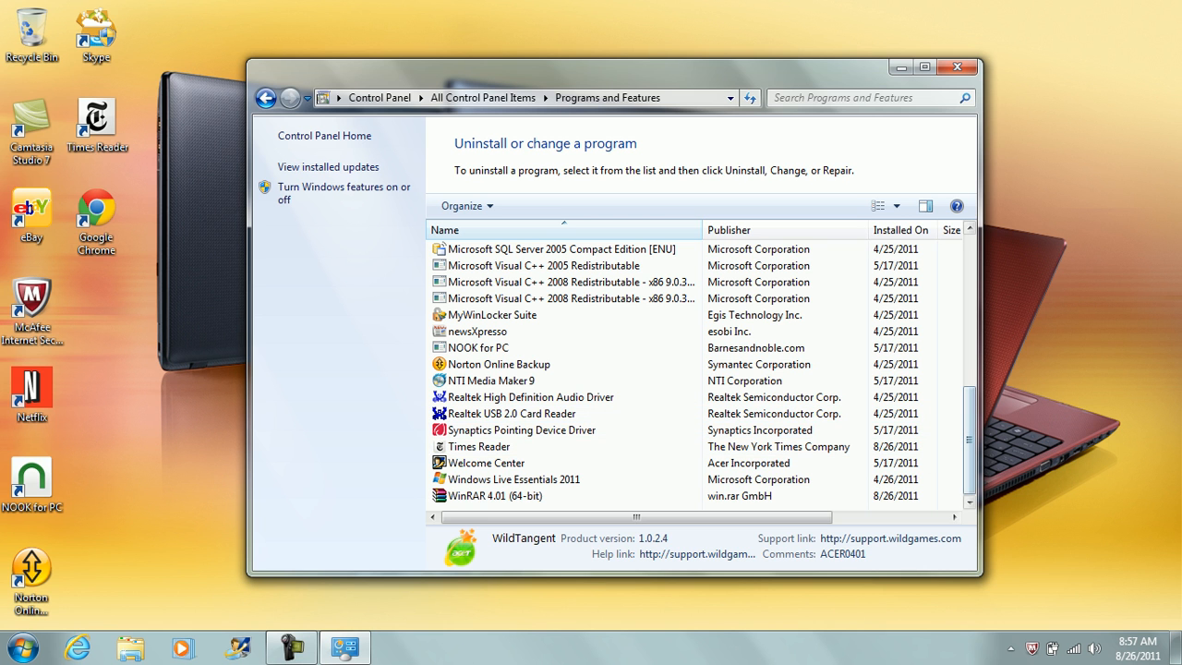
{"action": "scroll", "scroll_direction": "up", "scroll_amount": 3}
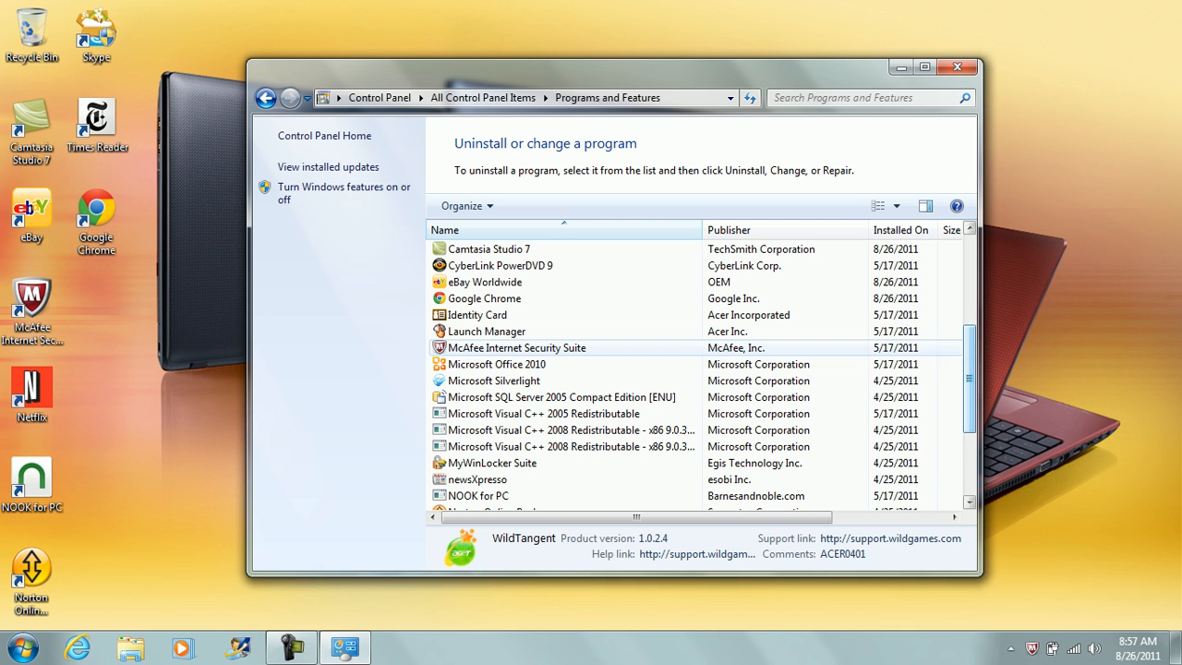
{"action": "left_click", "coordinate": [515, 347]}
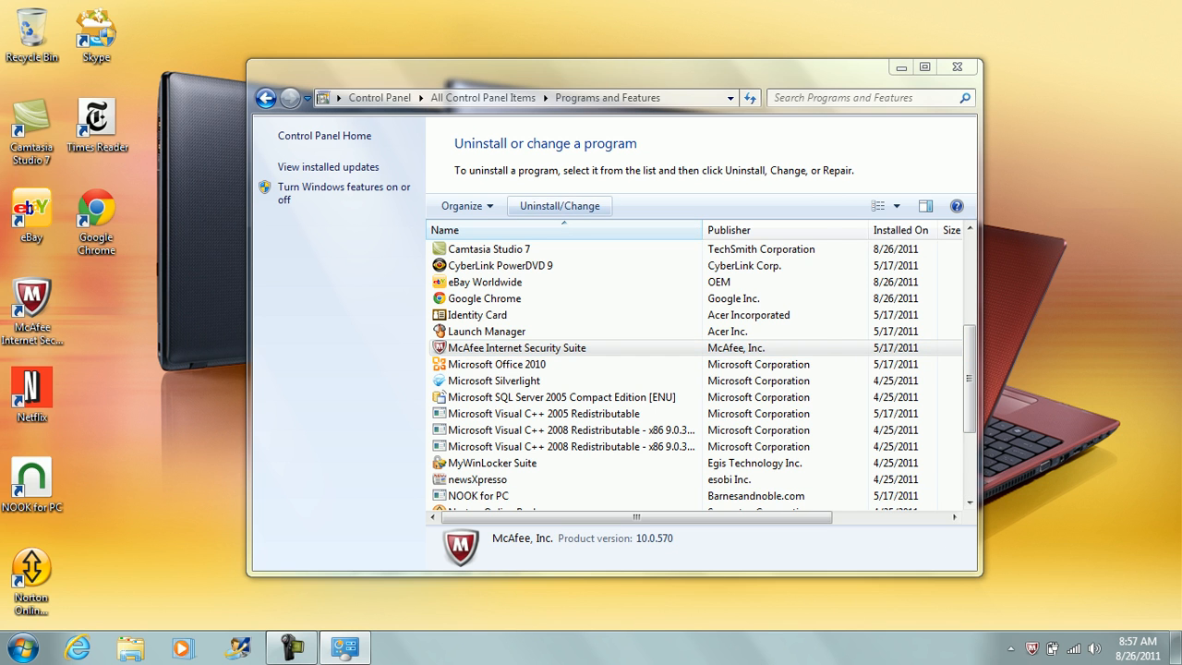
Uninstall McAfee Internet Security Suite, confirming past the subscription and real-time scanning warnings.
{"action": "left_click", "coordinate": [559, 205]}
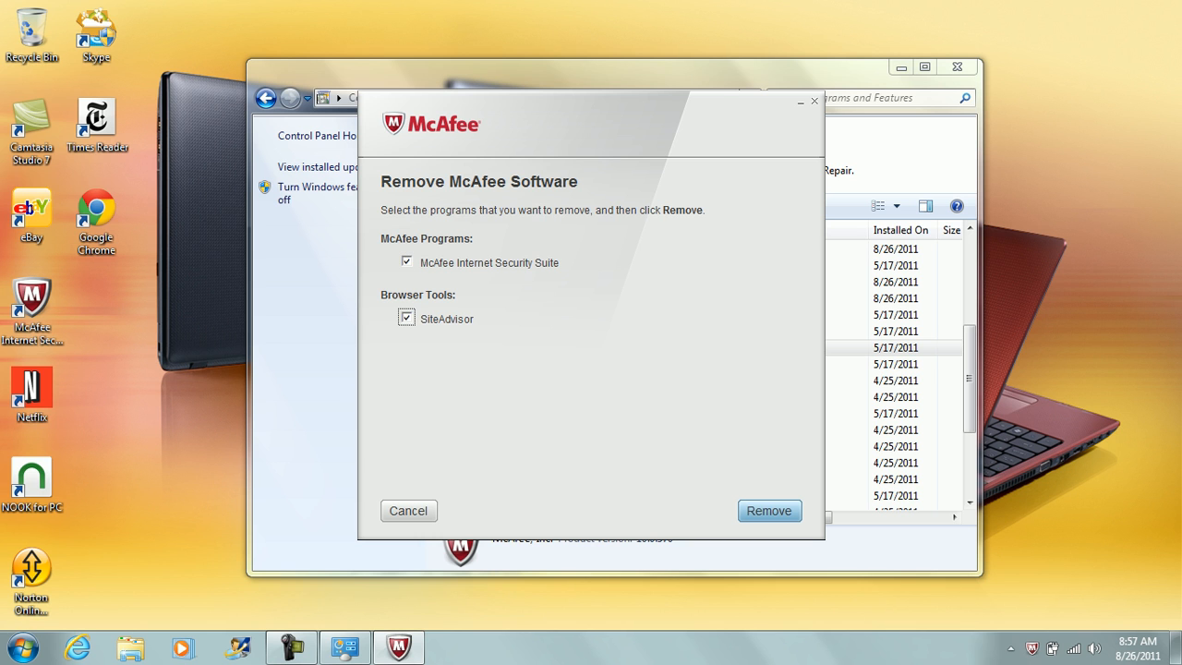
{"action": "left_click", "coordinate": [769, 511]}
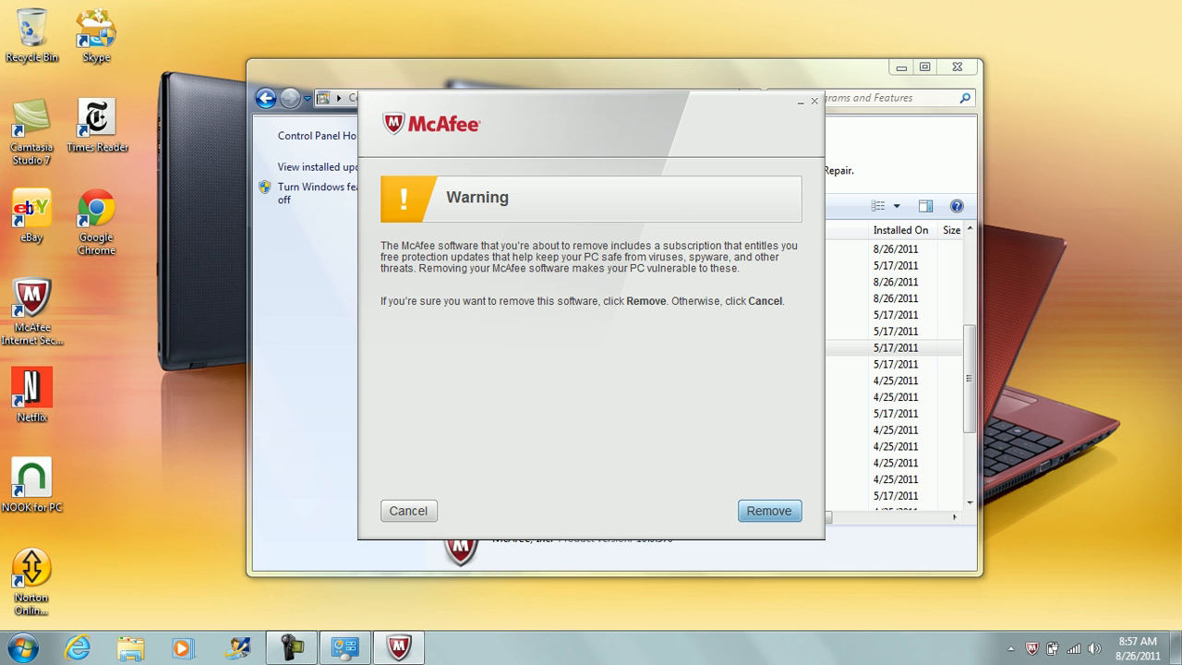
{"action": "left_click", "coordinate": [768, 511]}
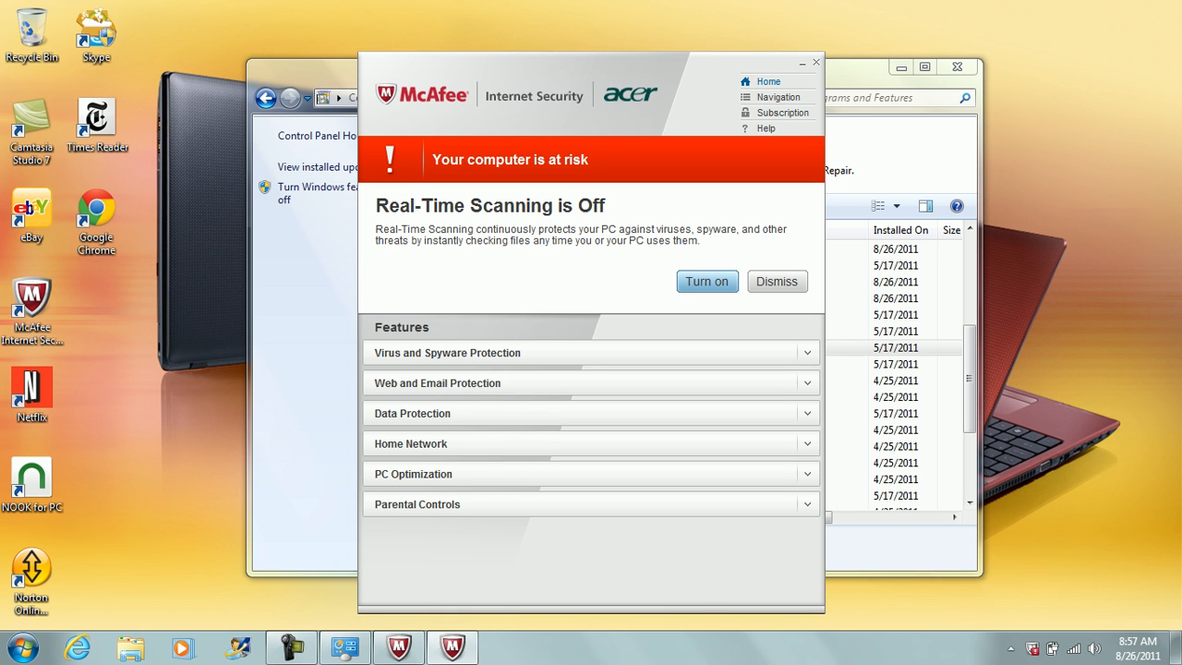
{"action": "left_click", "coordinate": [706, 282]}
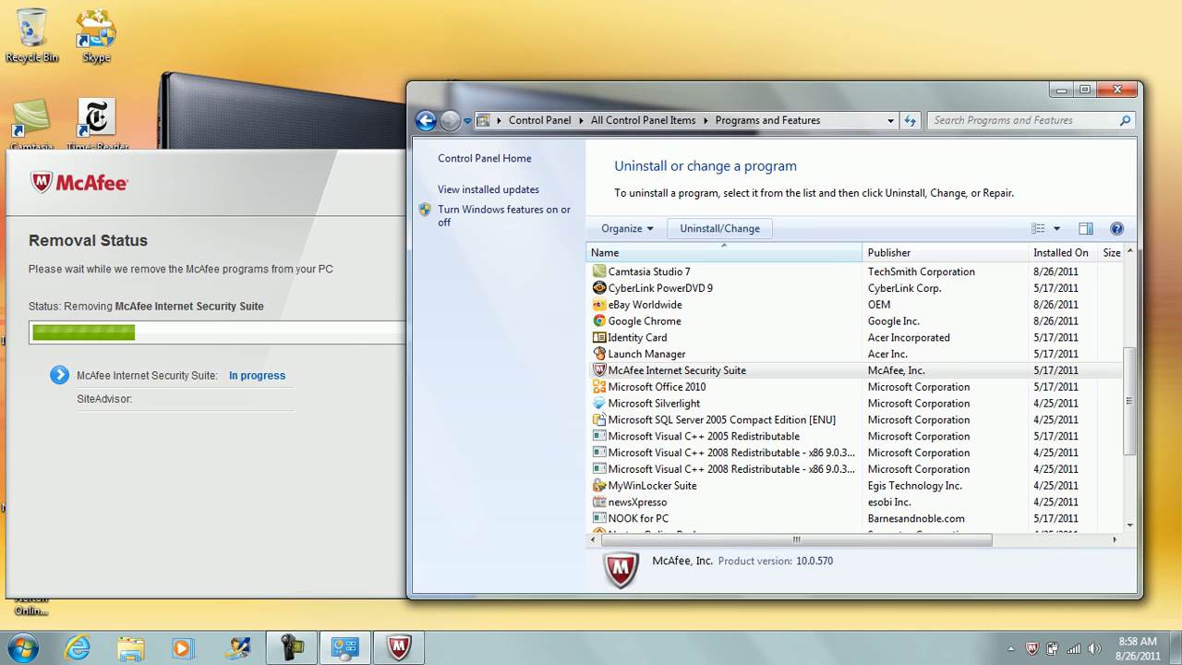
{"action": "scroll", "scroll_direction": "up", "scroll_amount": 3}
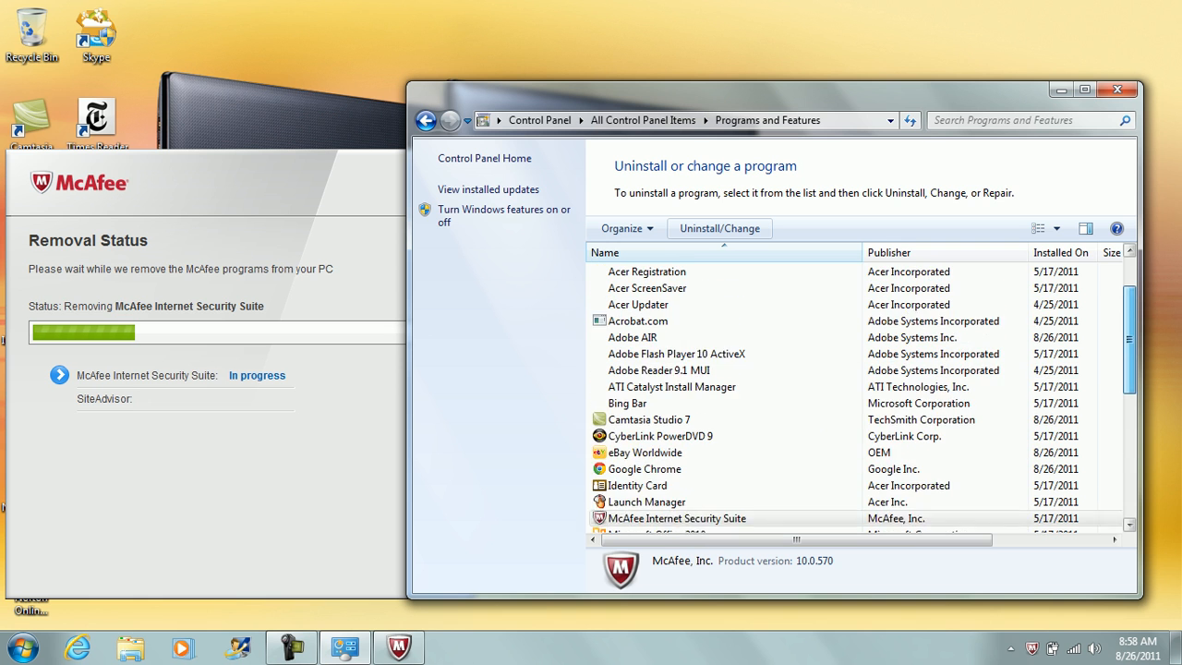
{"action": "scroll", "scroll_direction": "up", "scroll_amount": 3}
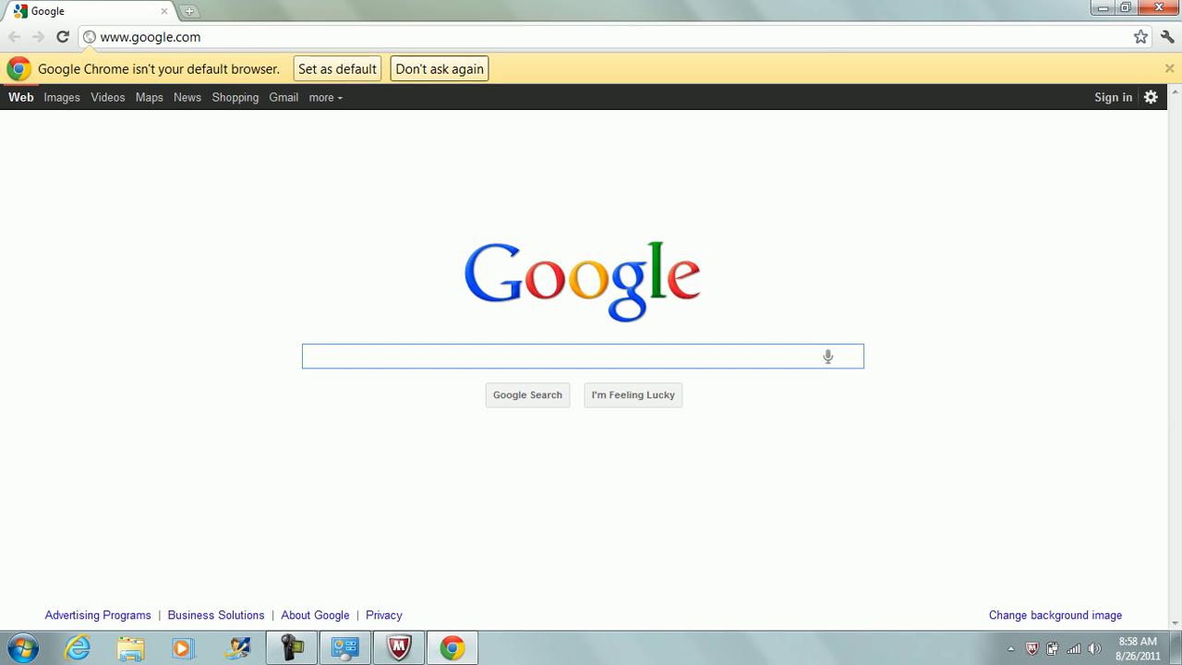
Search Google for 'avast free' and open the avast! Free Antivirus download page.
{"action": "left_click", "coordinate": [1169, 68]}
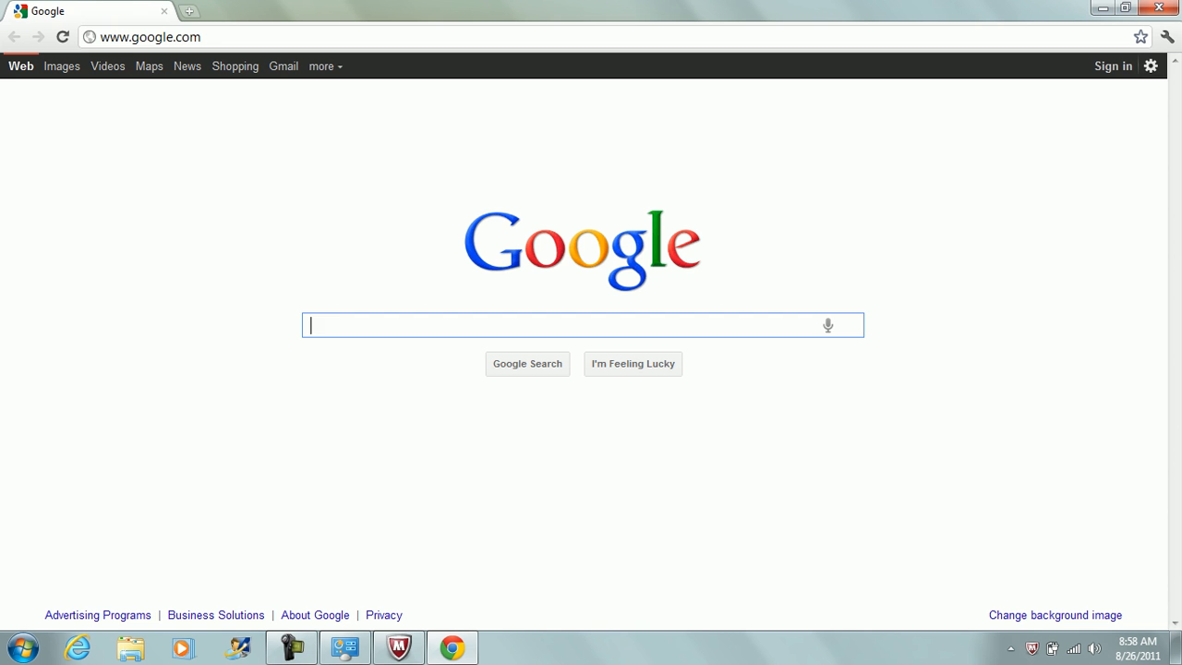
{"action": "type", "text": "avast"}
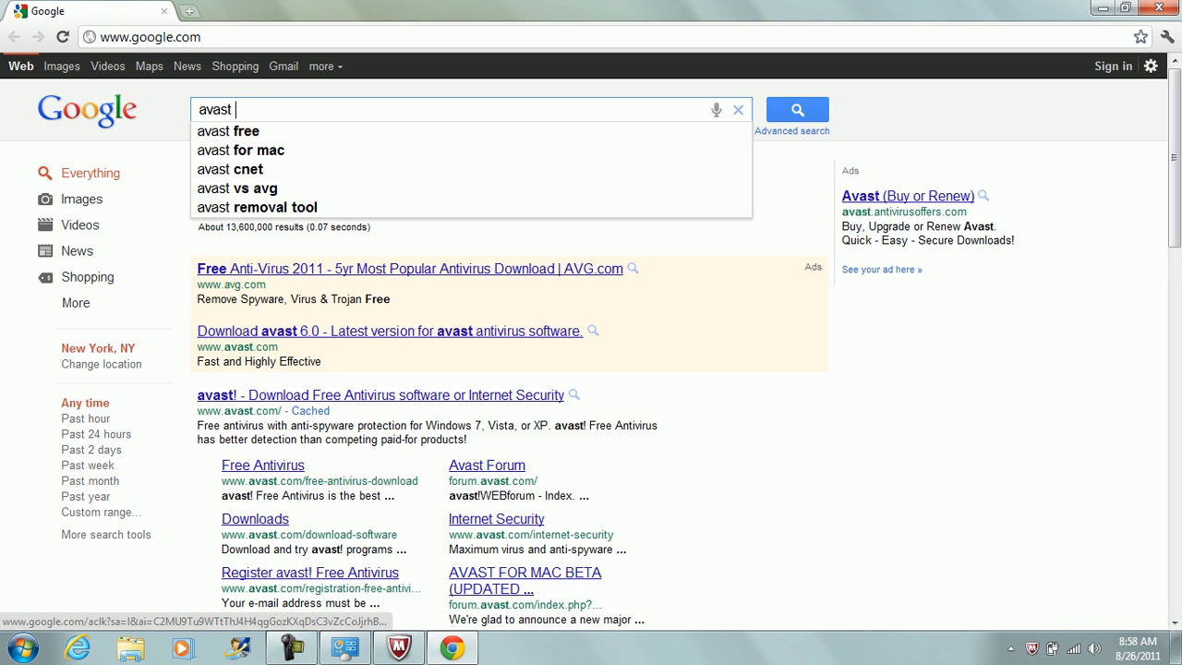
{"action": "left_click", "coordinate": [228, 130]}
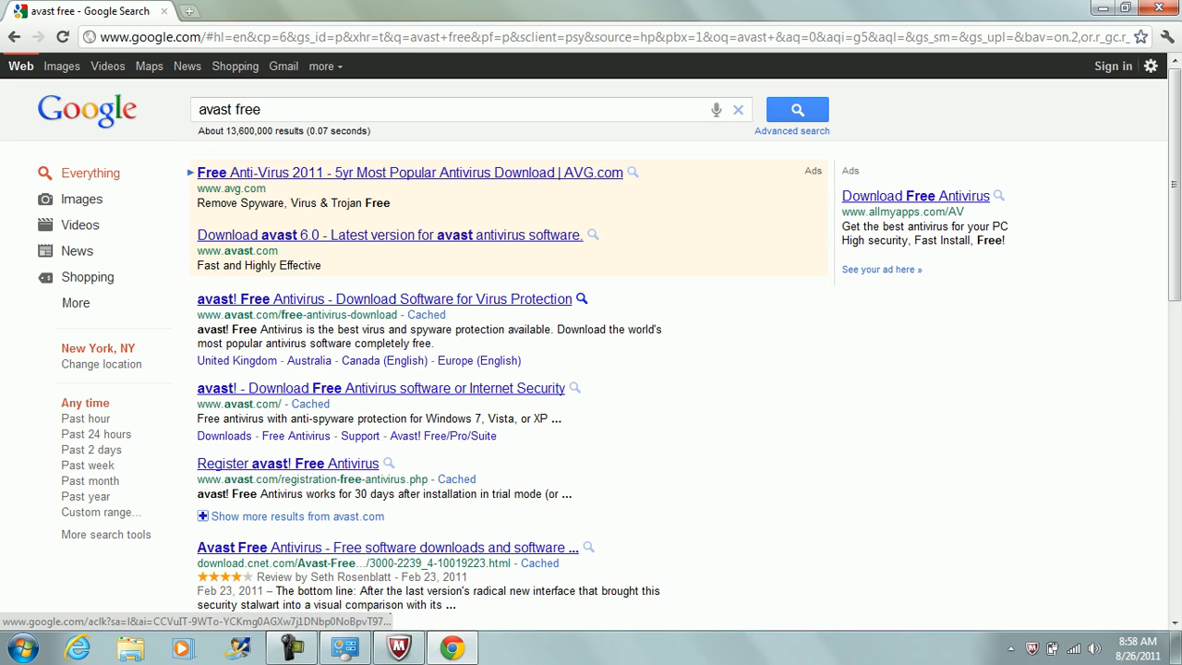
{"action": "mouse_move", "coordinate": [311, 404]}
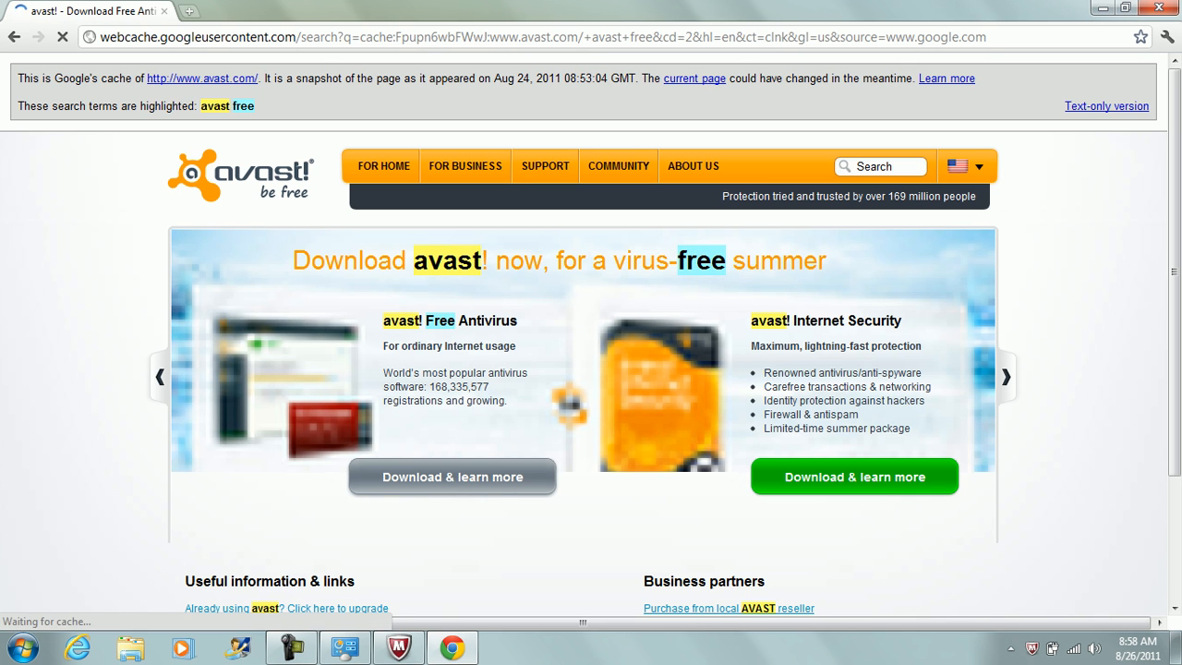
{"action": "left_click", "coordinate": [13, 37]}
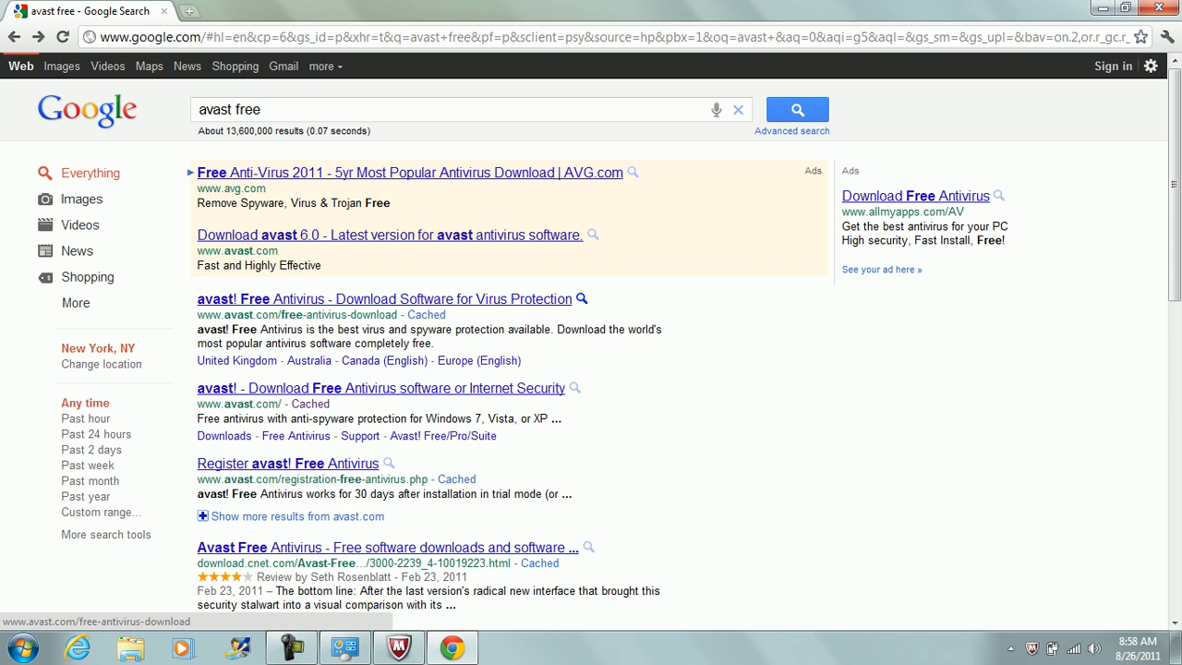
{"action": "left_click", "coordinate": [384, 298]}
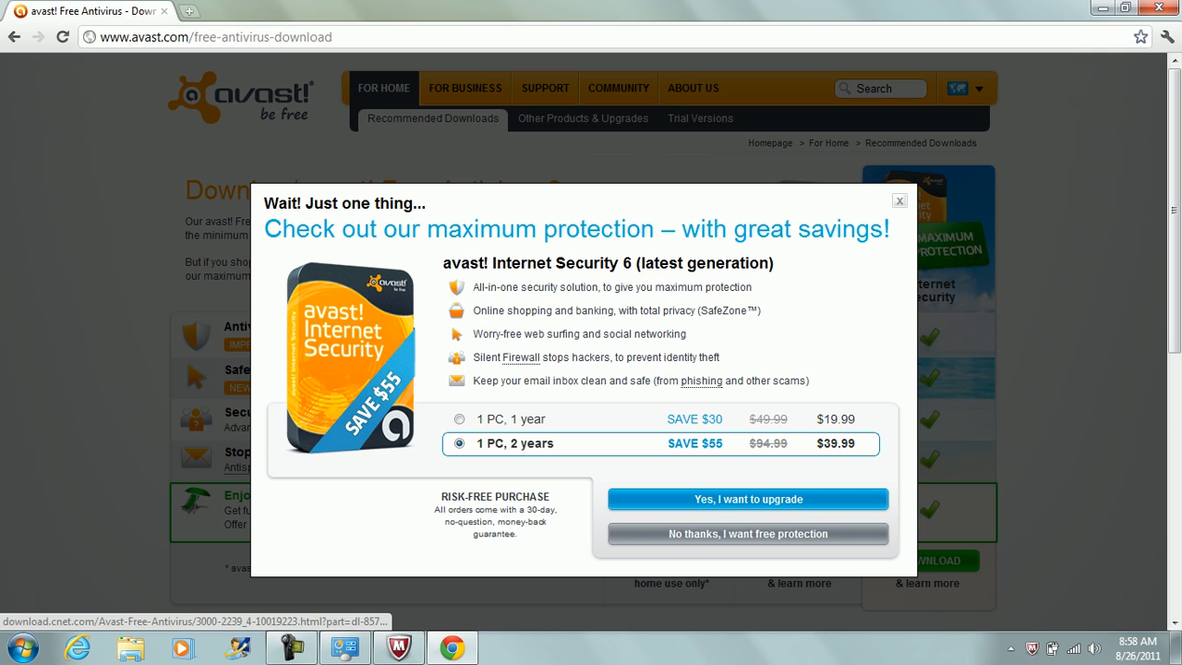
Decline the Internet Security upgrade and keep the setup_av_free.exe download.
{"action": "left_click", "coordinate": [747, 534]}
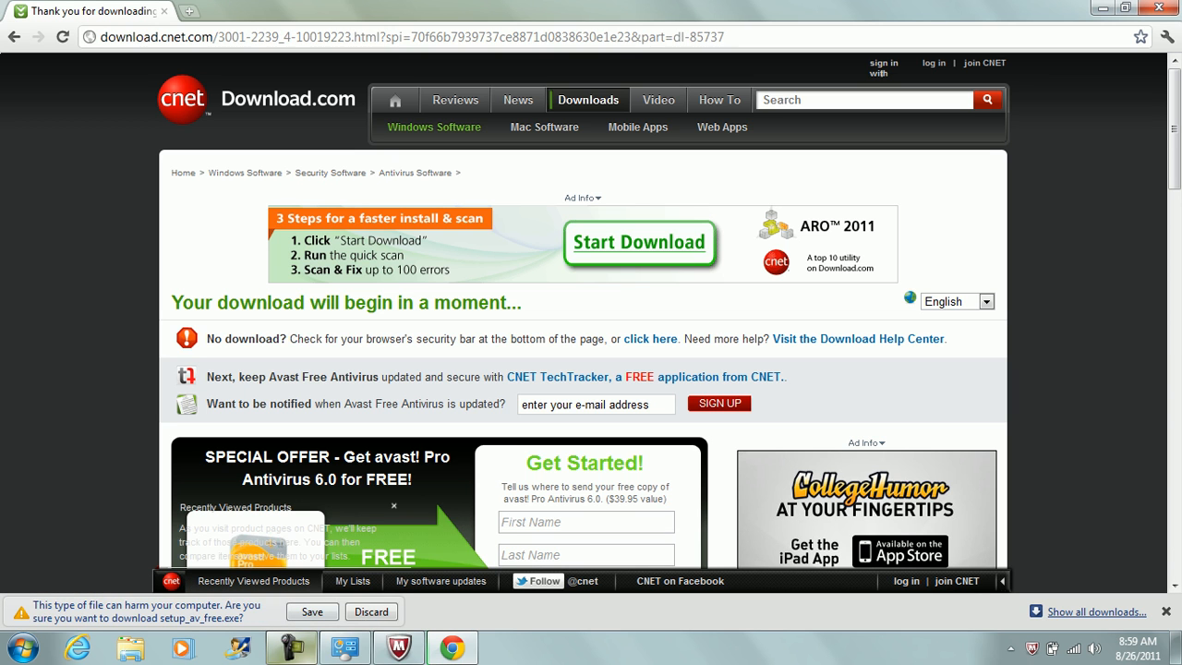
{"action": "left_click", "coordinate": [312, 611]}
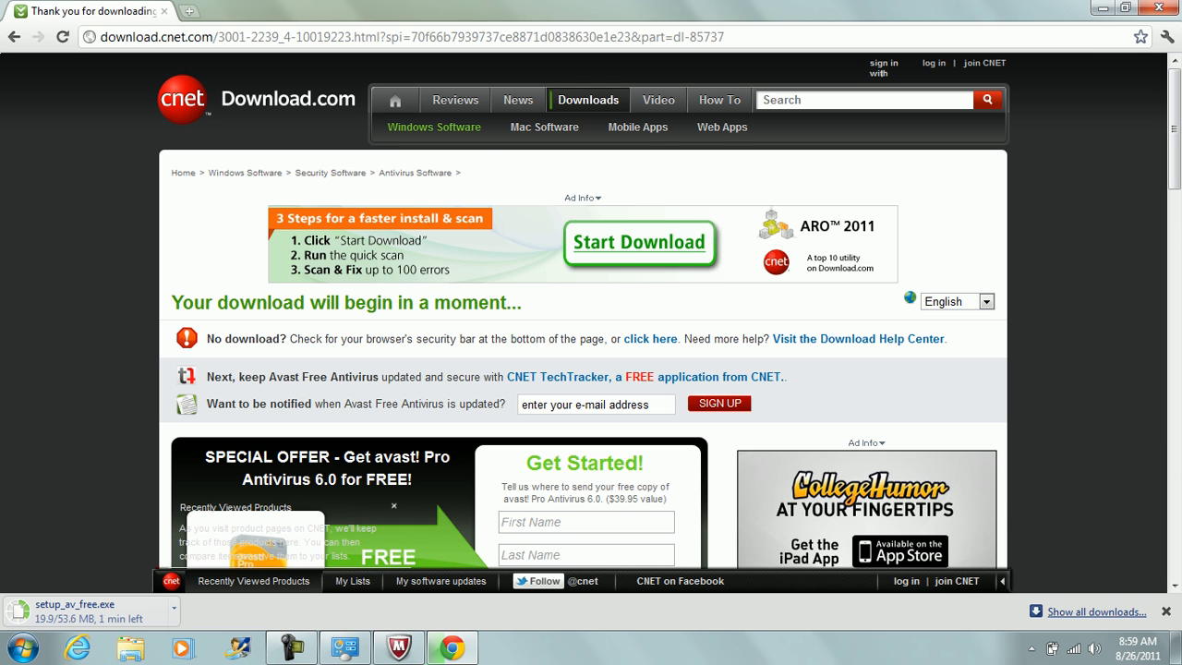
Scroll the Download.com page while setup_av_free.exe downloads and McAfee removal completes.
{"action": "scroll", "scroll_direction": "down", "scroll_amount": 3}
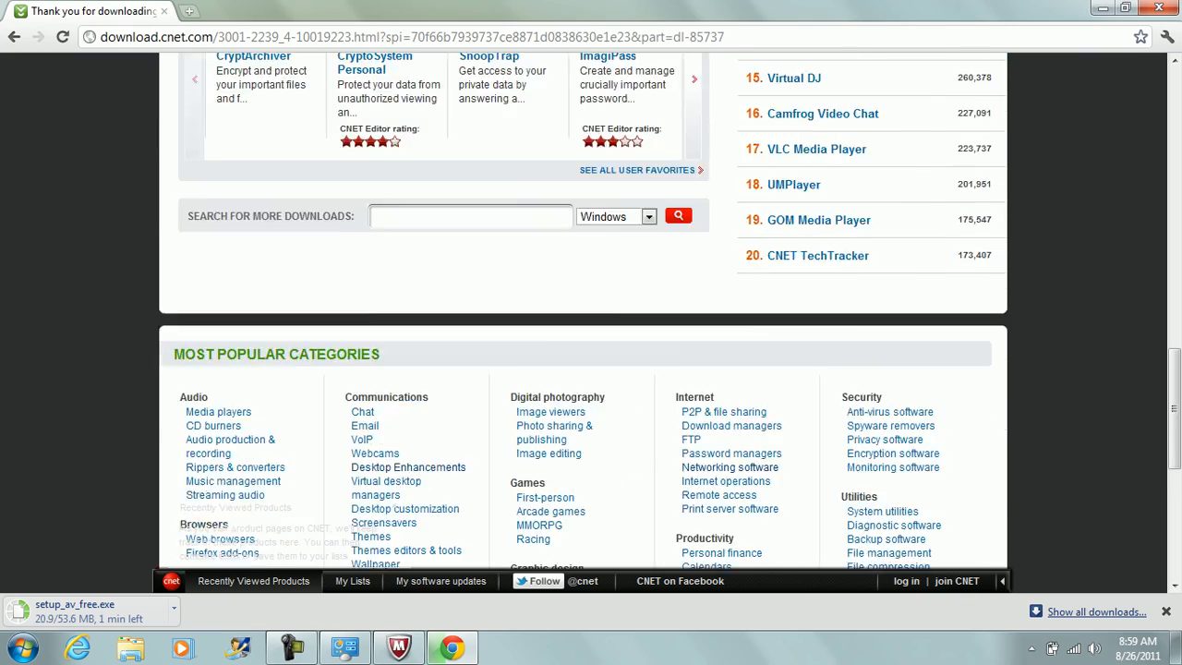
{"action": "scroll", "scroll_direction": "down", "scroll_amount": 3}
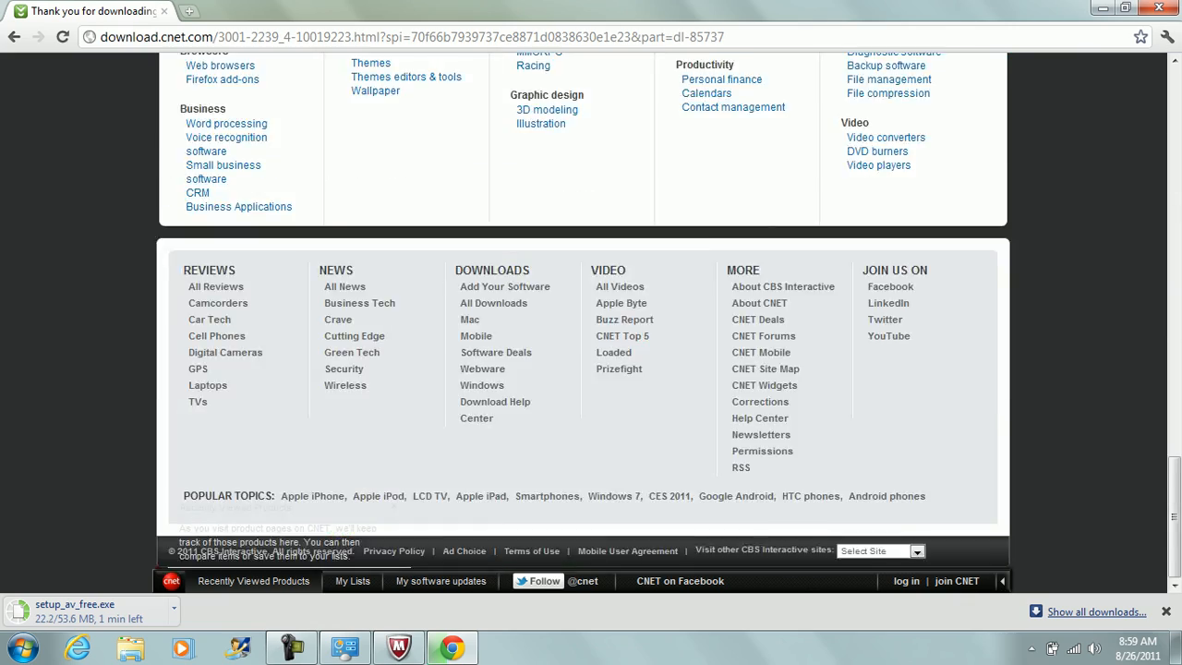
{"action": "scroll", "scroll_direction": "up", "scroll_amount": 3}
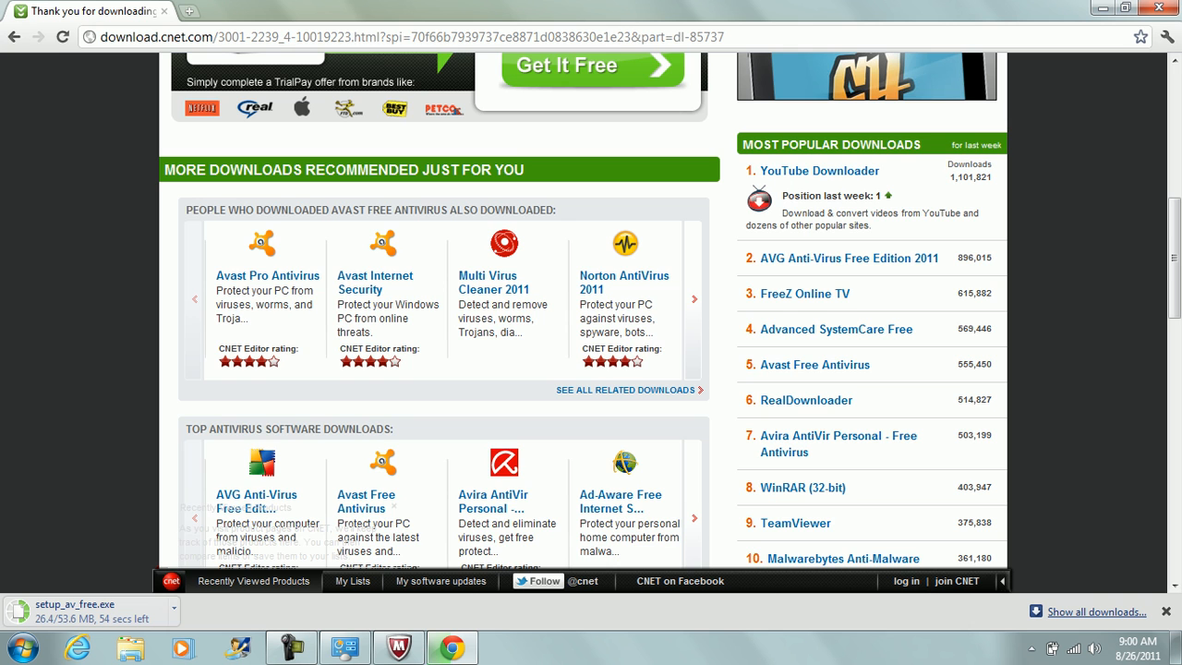
{"action": "scroll", "scroll_direction": "up", "scroll_amount": 3}
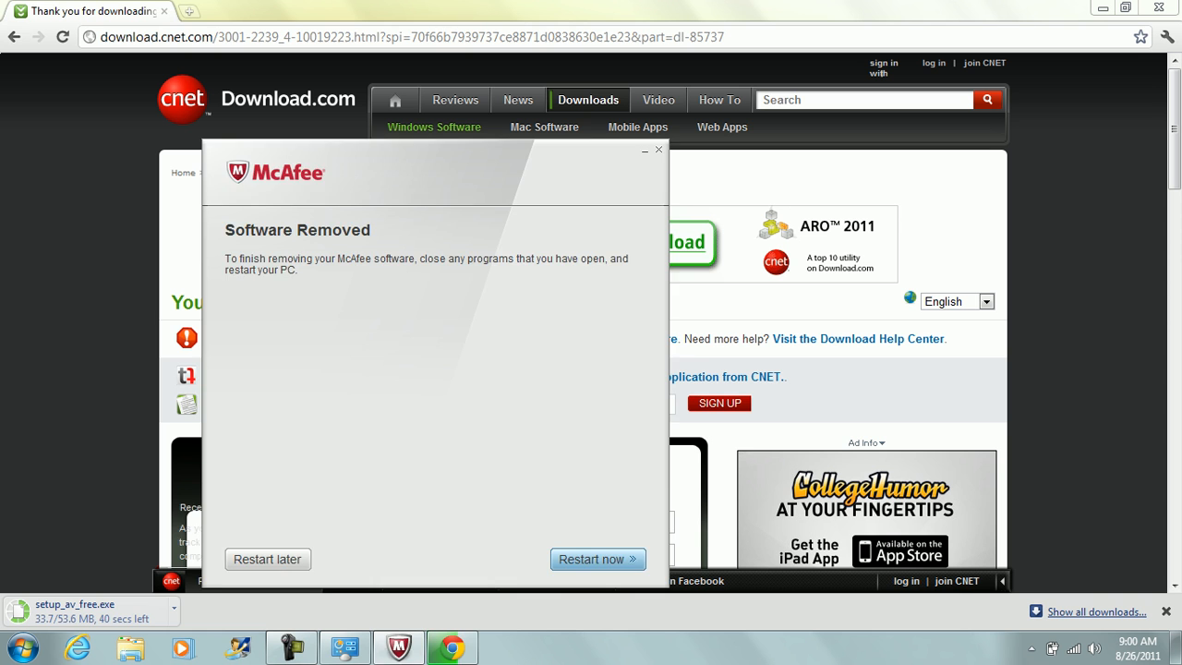
Postpone the McAfee restart and uninstall Bing Bar, suppressing future uninstall confirmations.
{"action": "left_click", "coordinate": [659, 149]}
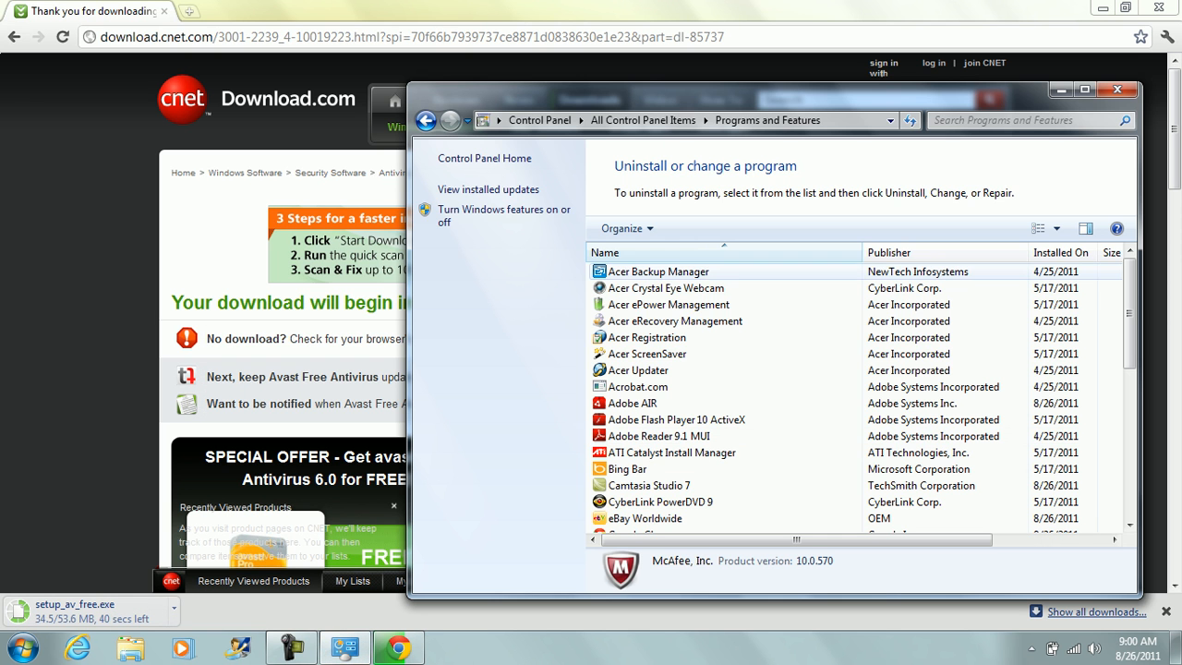
{"action": "left_click", "coordinate": [626, 468]}
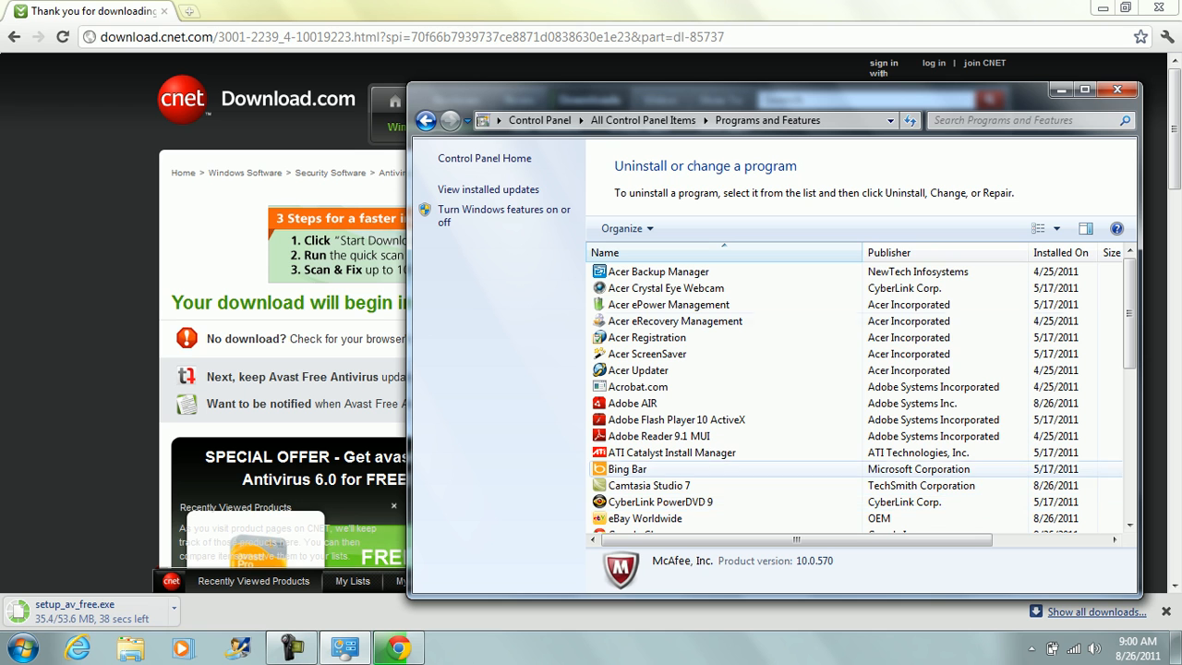
{"action": "left_click", "coordinate": [627, 468]}
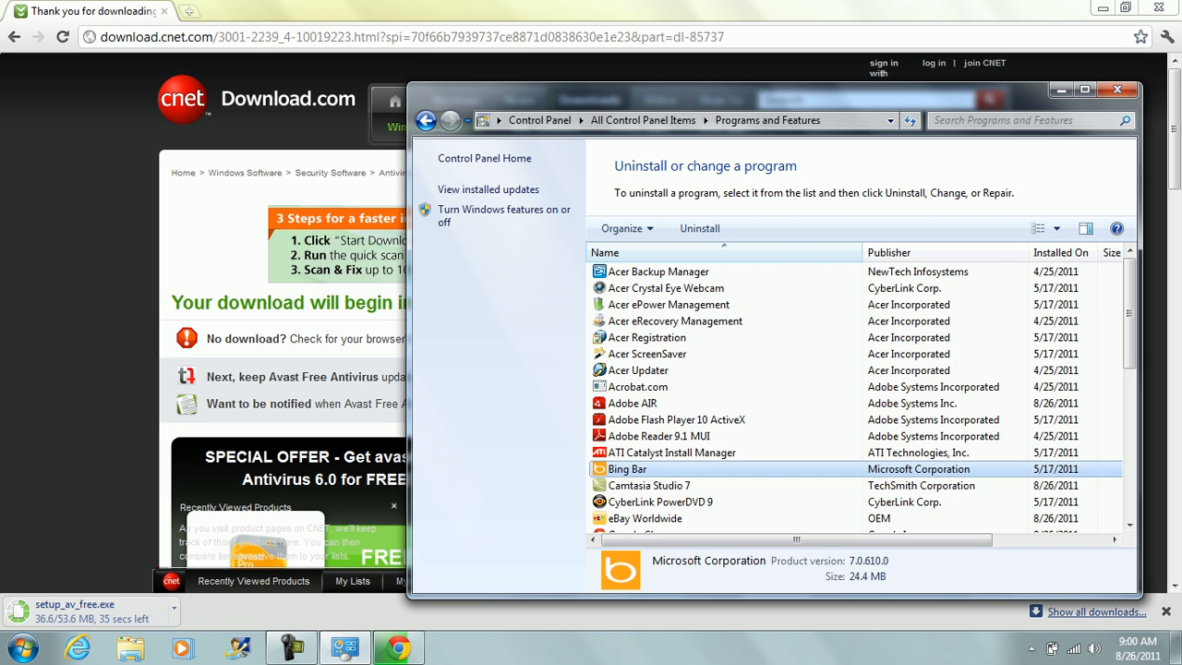
{"action": "left_click", "coordinate": [699, 228]}
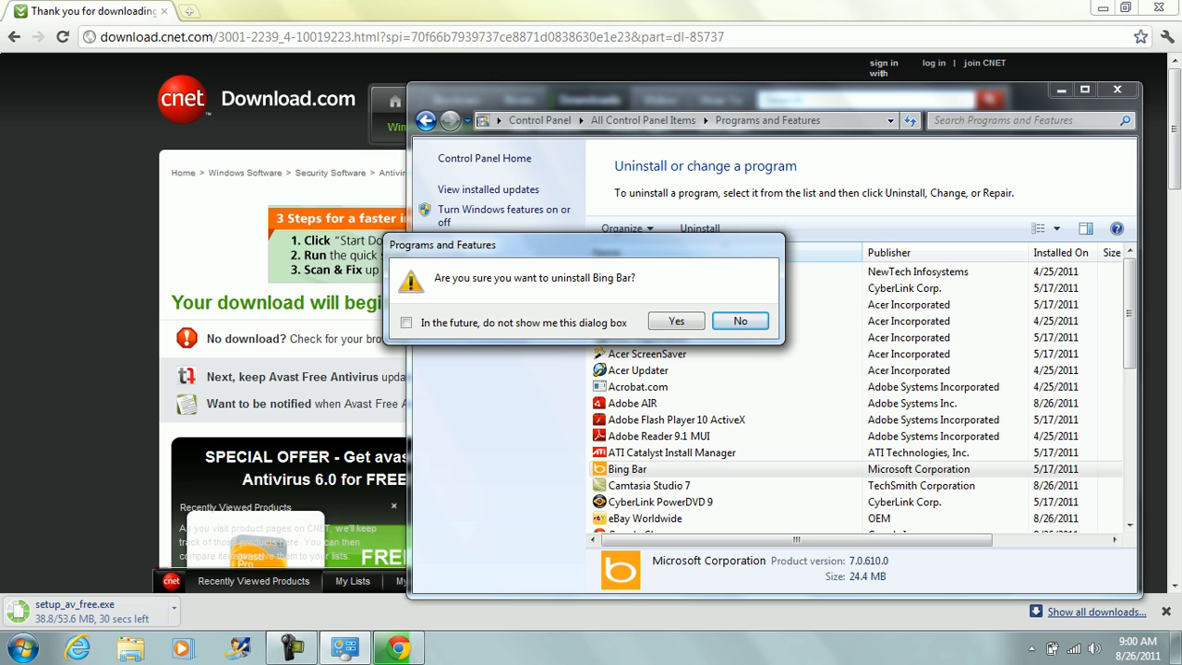
{"action": "left_click", "coordinate": [406, 322]}
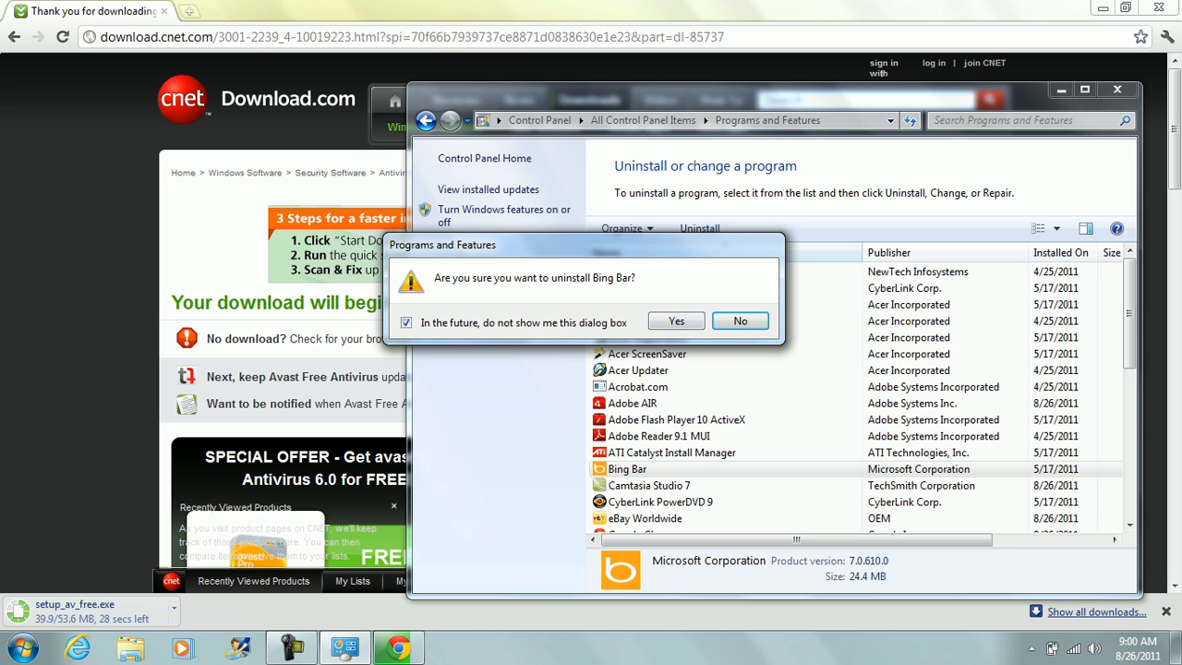
{"action": "left_click", "coordinate": [675, 320]}
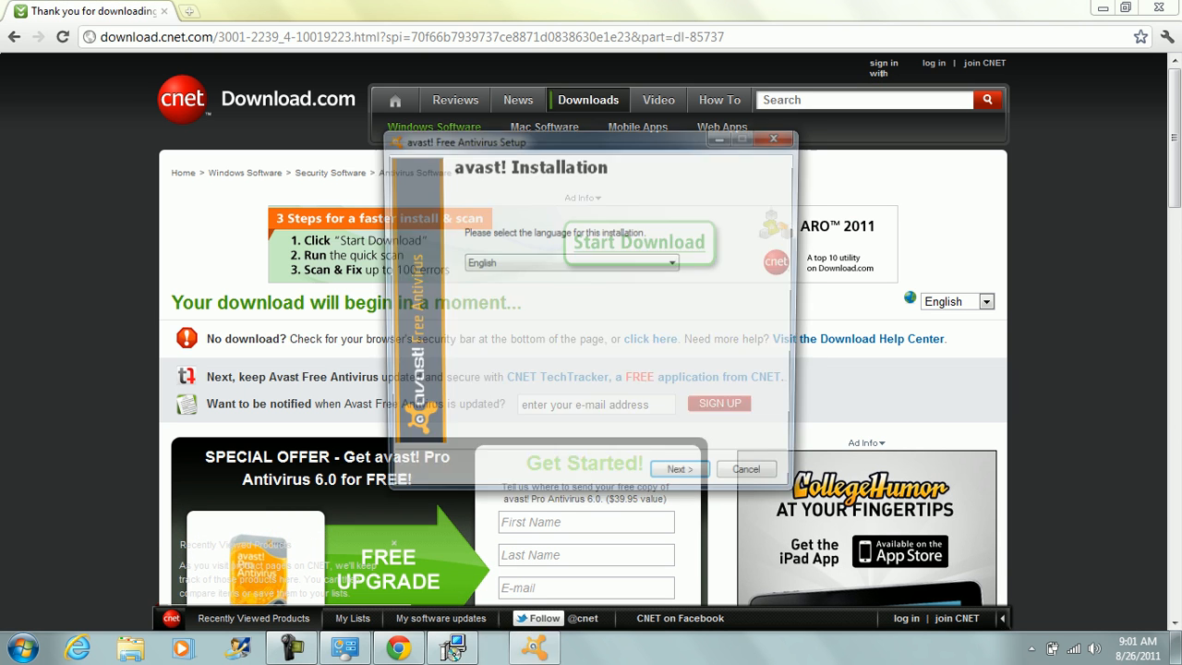
Keep English as the setup language, opt out of the avast community, and start installing.
{"action": "left_click", "coordinate": [679, 469]}
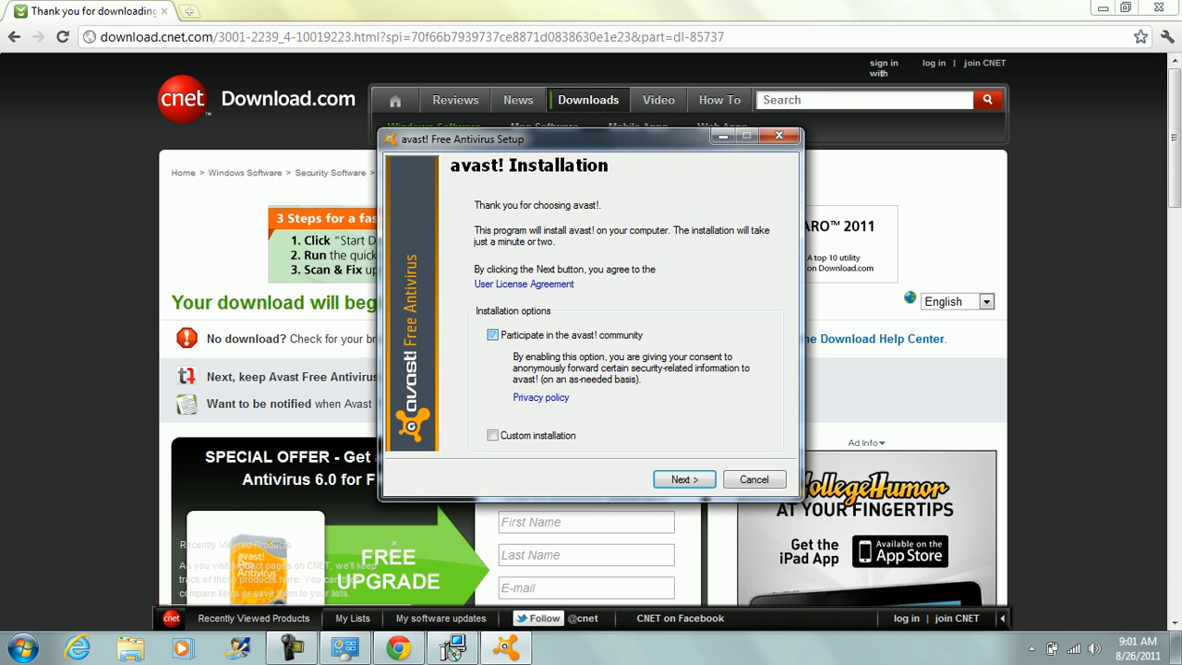
{"action": "left_click", "coordinate": [492, 334]}
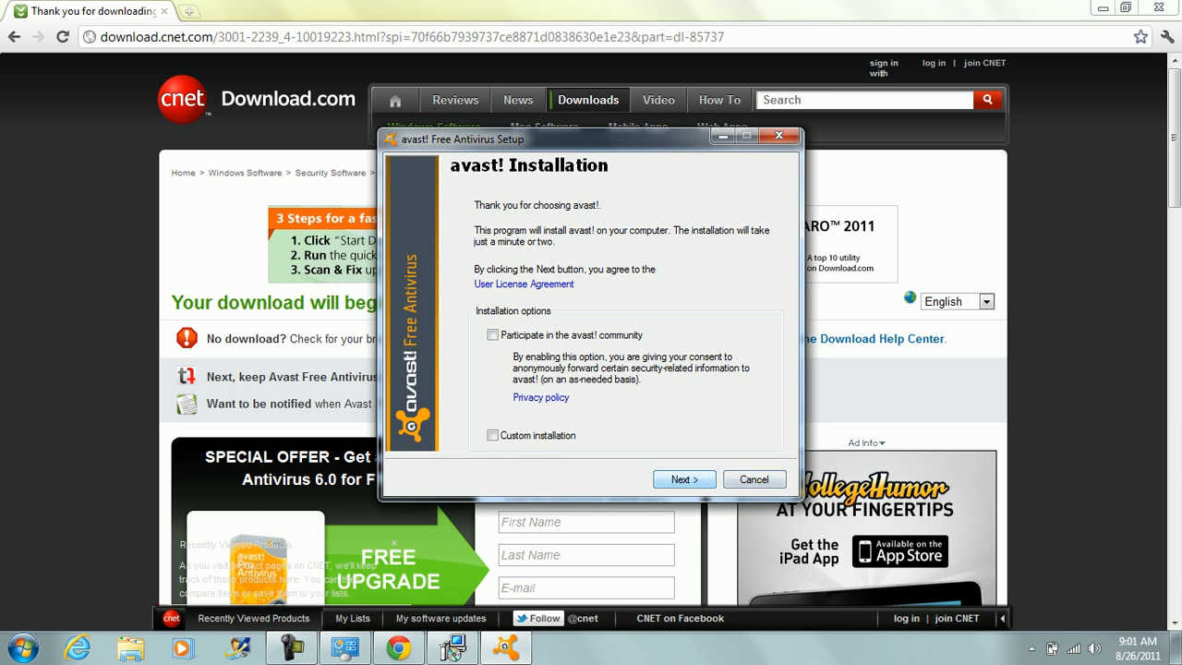
{"action": "left_click", "coordinate": [684, 479]}
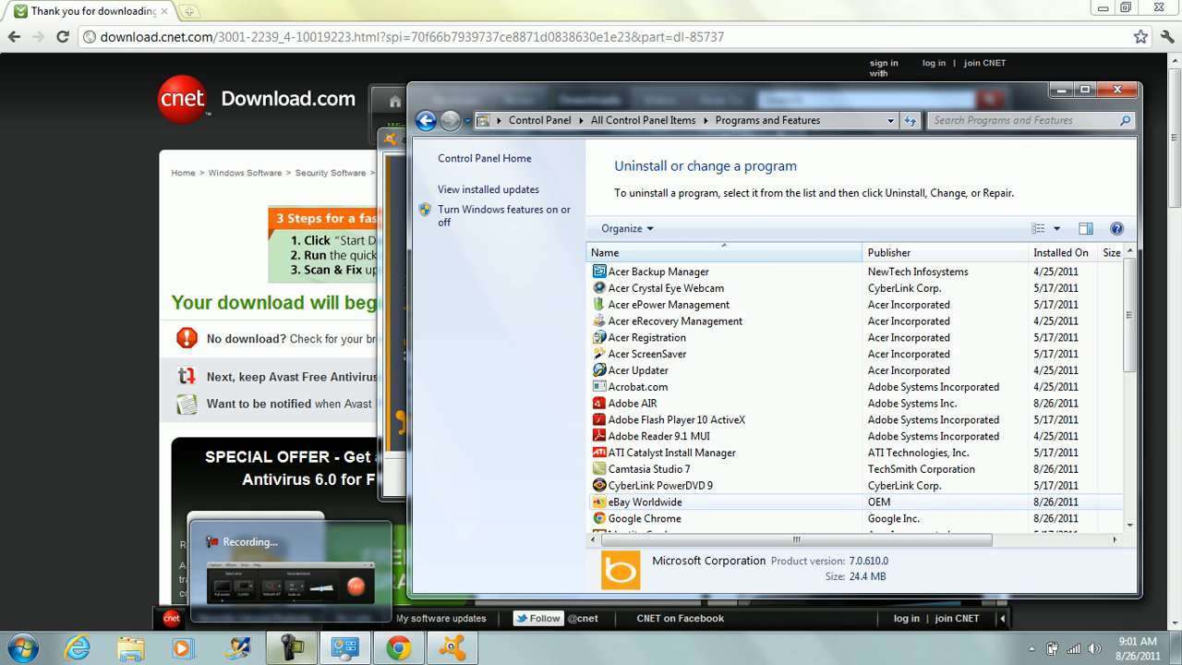
Select eBay Worldwide for removal in Programs and Features and scroll the programs list.
{"action": "left_click", "coordinate": [645, 501]}
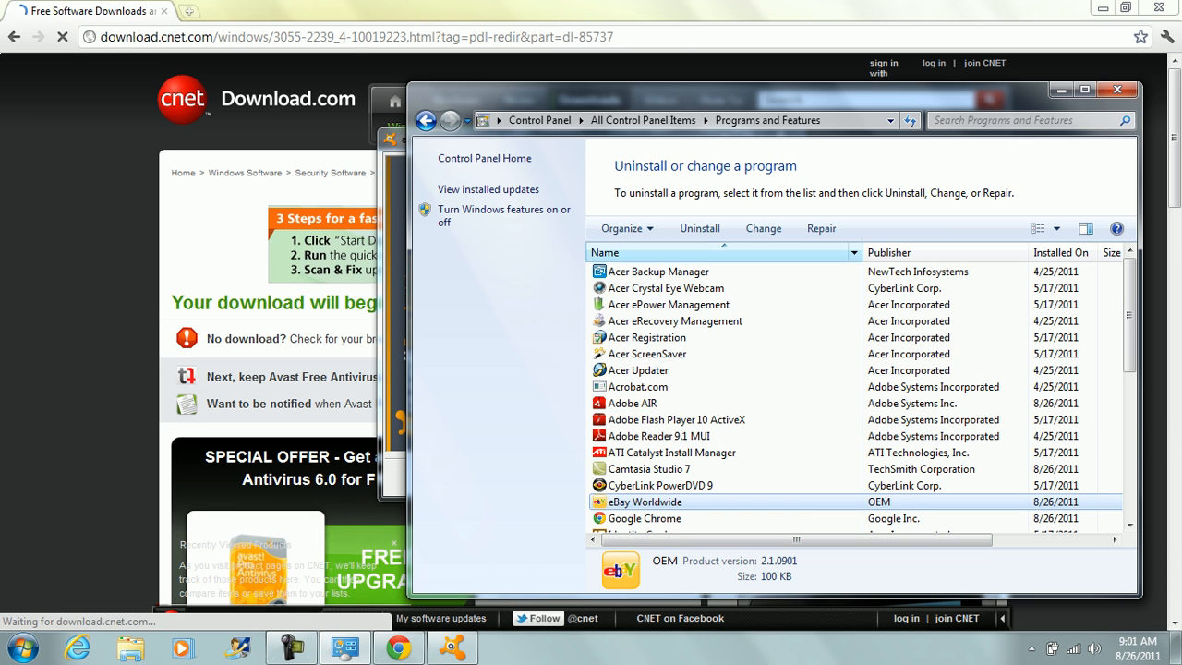
{"action": "left_click", "coordinate": [699, 228]}
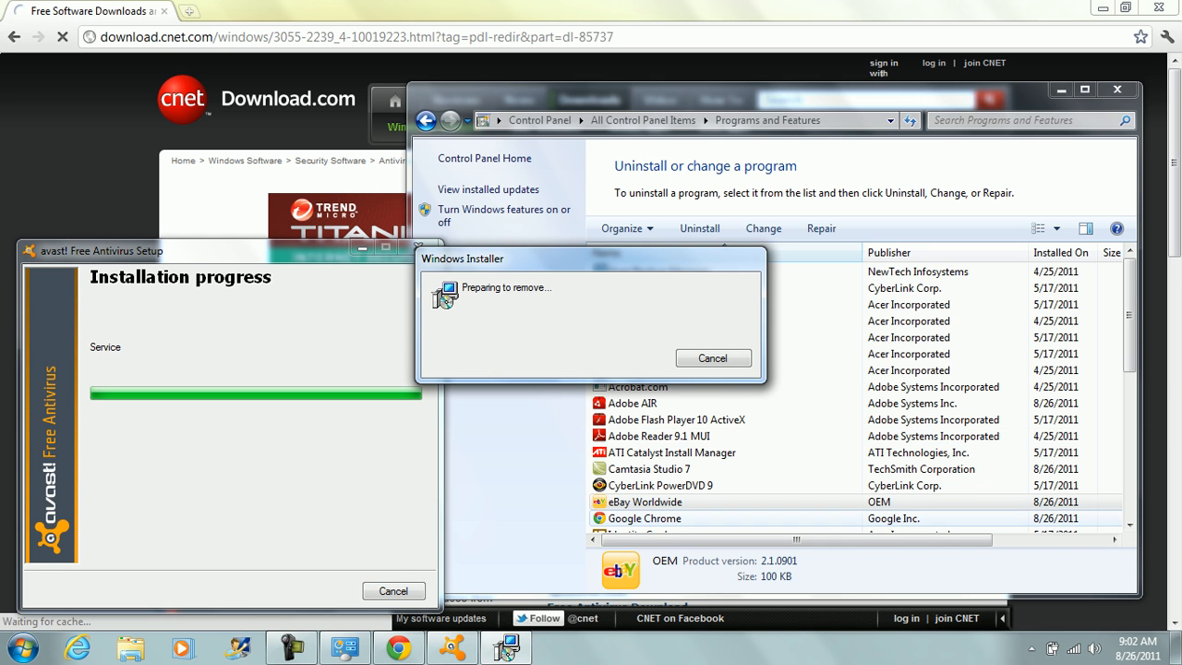
{"action": "left_click", "coordinate": [712, 358]}
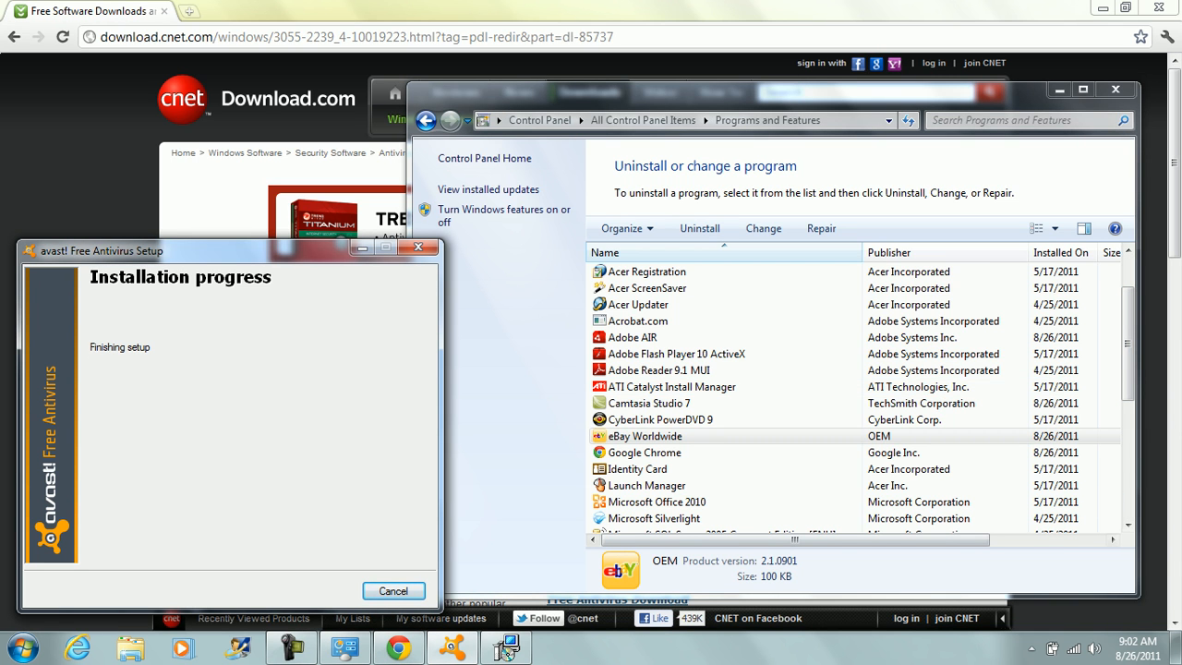
{"action": "scroll", "scroll_direction": "down", "scroll_amount": 3}
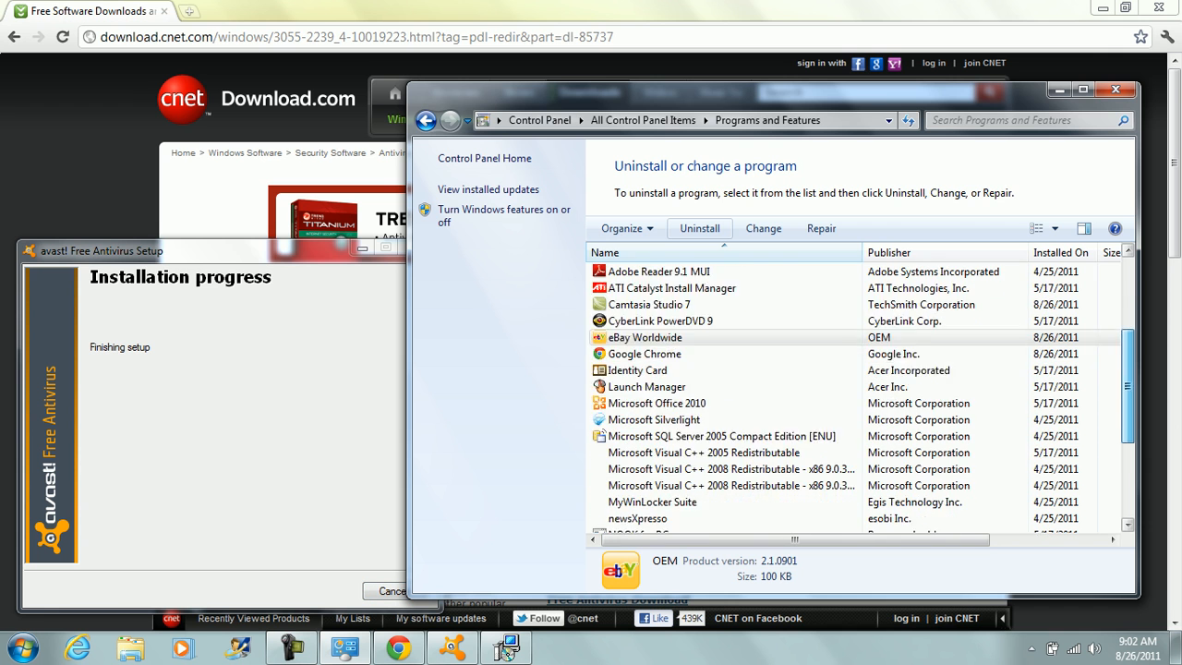
{"action": "scroll", "scroll_direction": "down", "scroll_amount": 3}
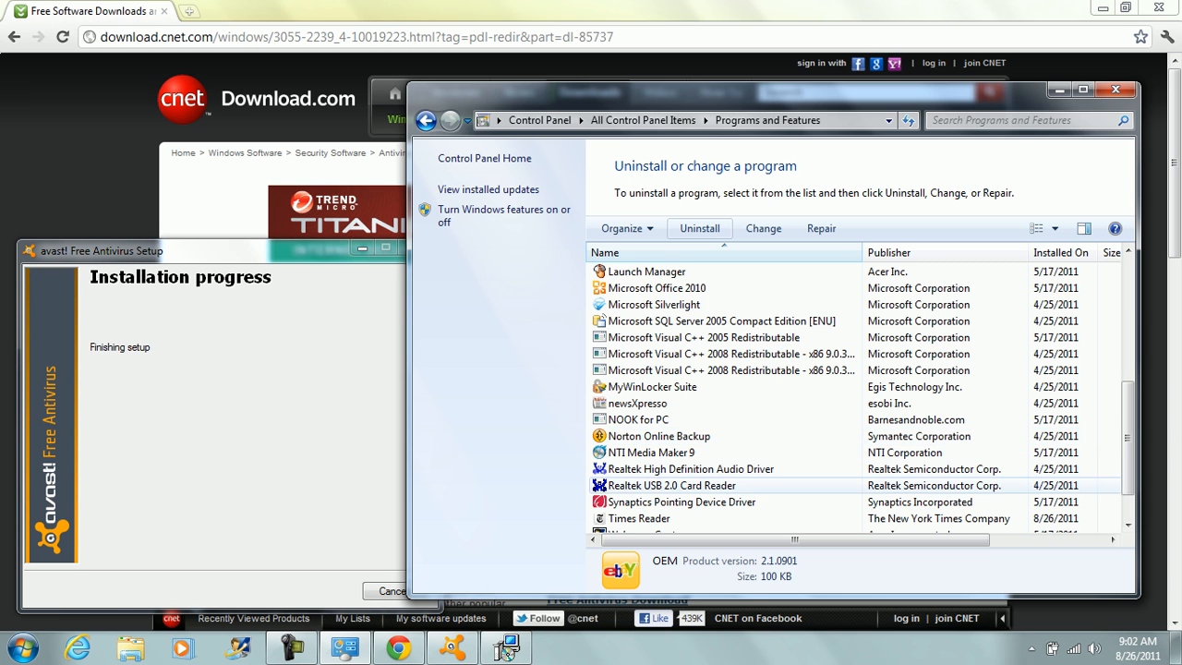
{"action": "left_click", "coordinate": [638, 419]}
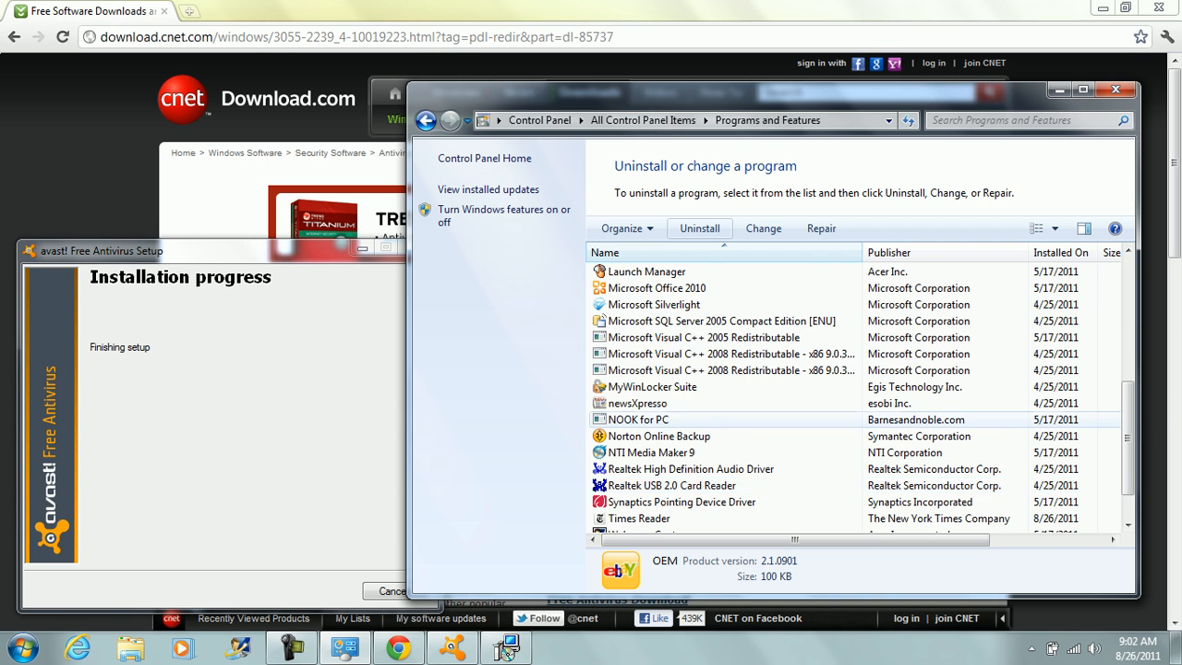
{"action": "scroll", "scroll_direction": "down", "scroll_amount": 3}
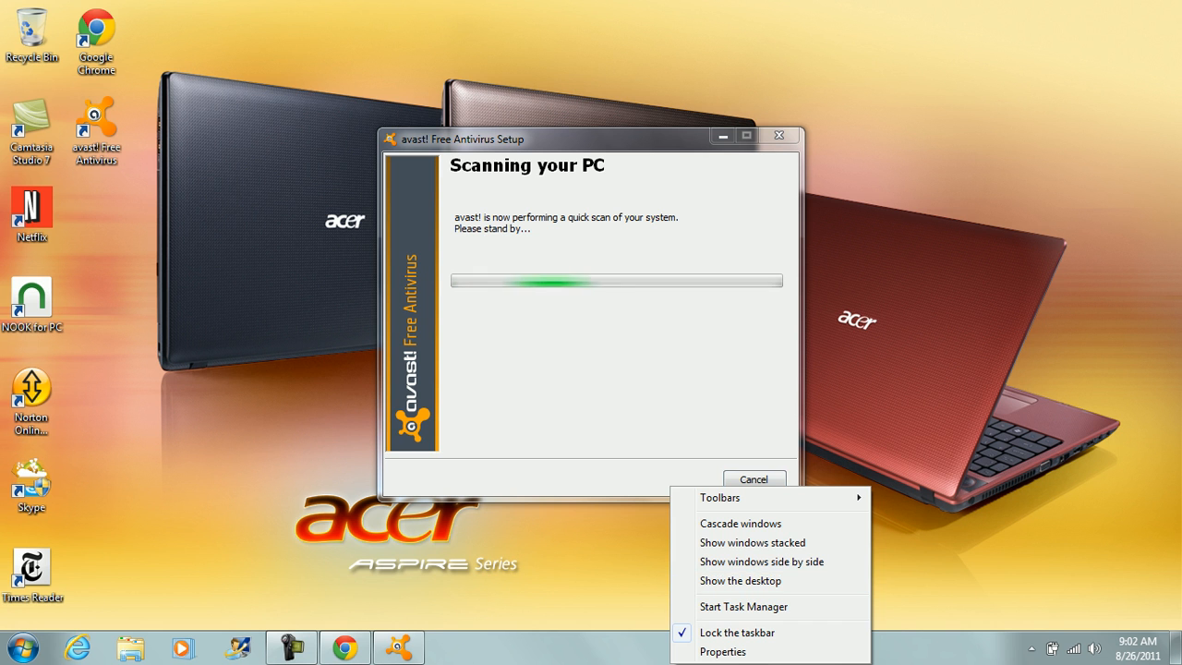
Open Task Manager from the taskbar, review the Processes list, then close it.
{"action": "left_click", "coordinate": [743, 606]}
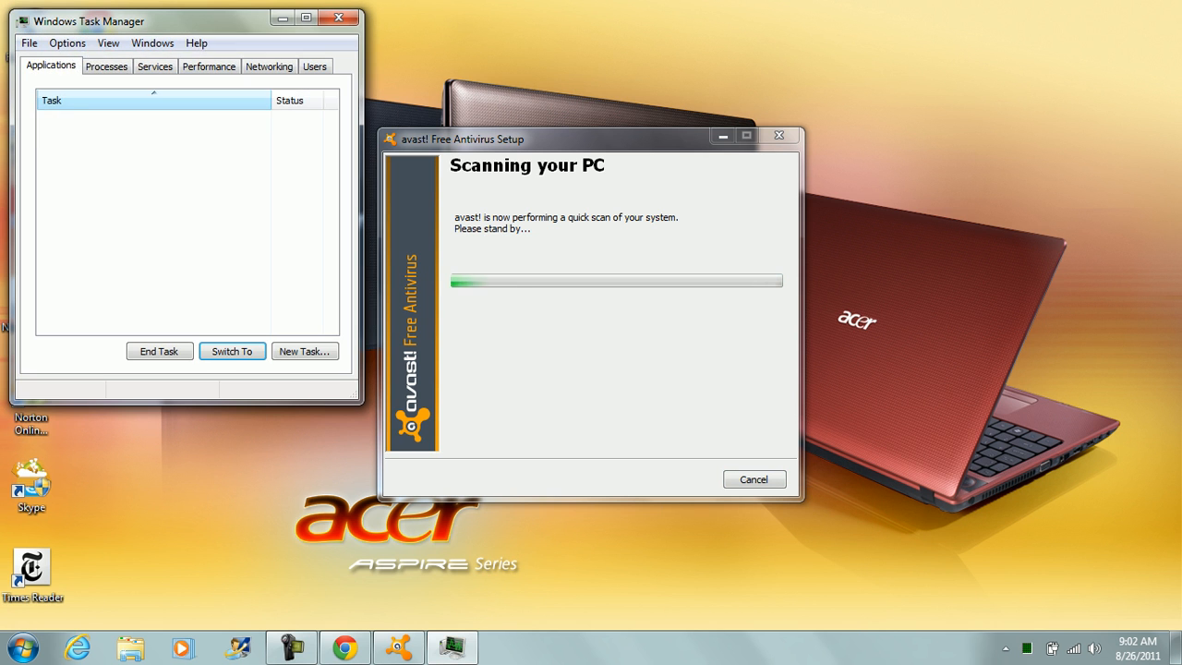
{"action": "left_click", "coordinate": [106, 66]}
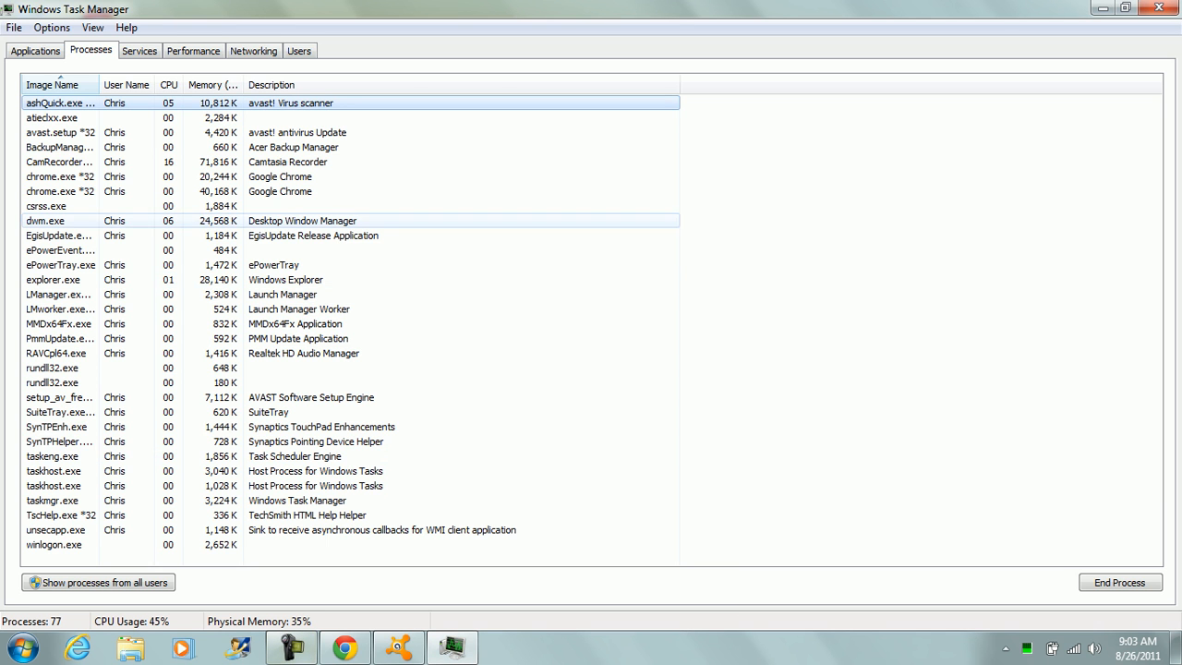
{"action": "left_click", "coordinate": [1119, 582]}
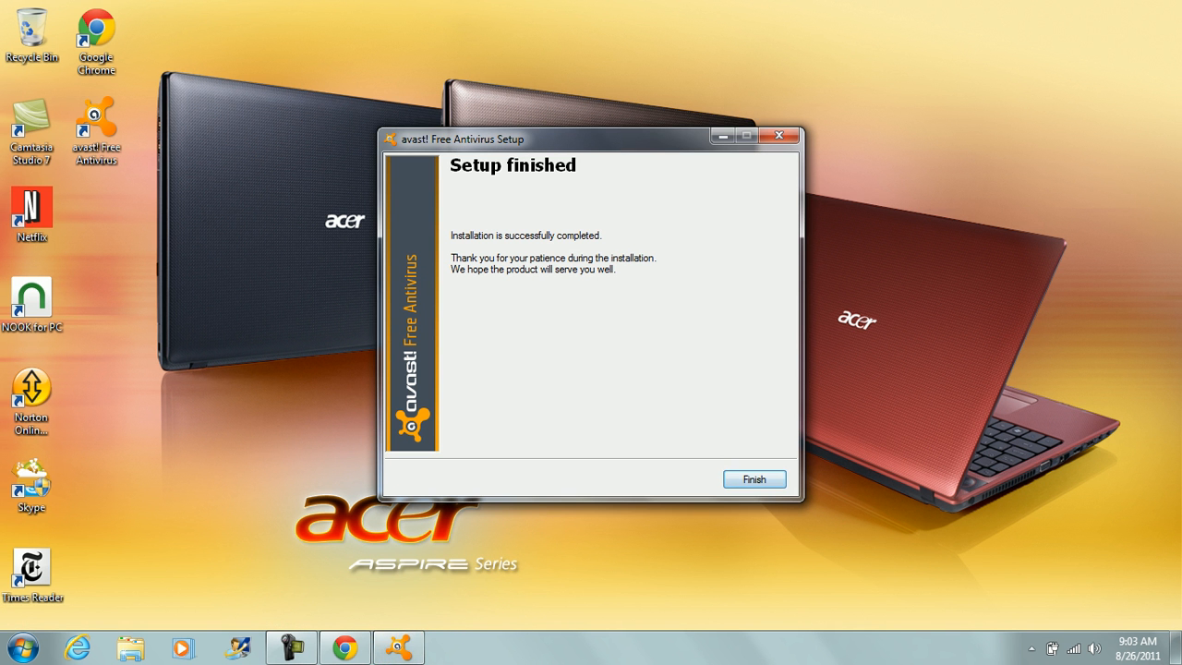
Finish the avast installation and choose to register the free version.
{"action": "left_click", "coordinate": [753, 478]}
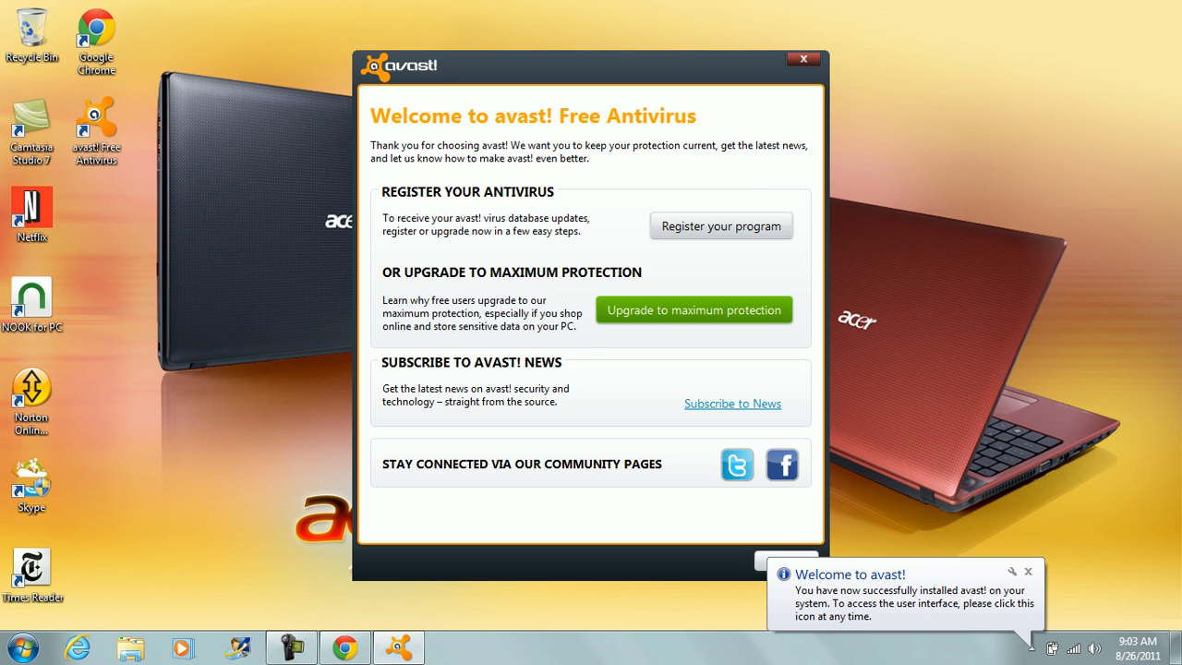
{"action": "left_click", "coordinate": [721, 225]}
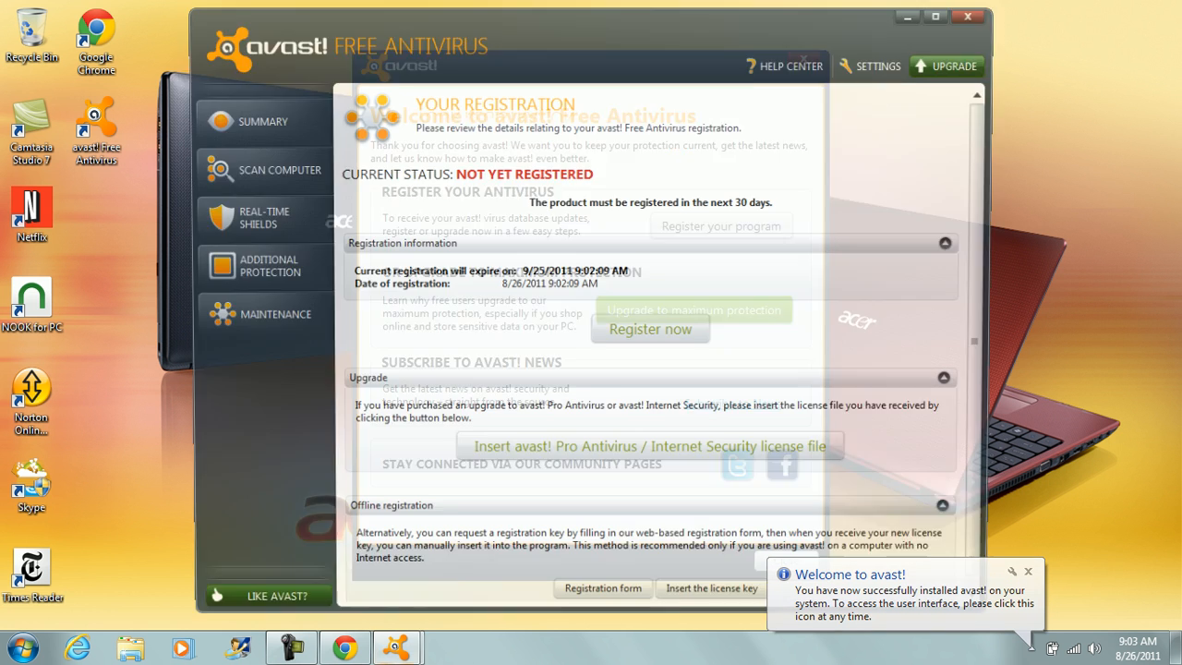
{"action": "left_click", "coordinate": [649, 329]}
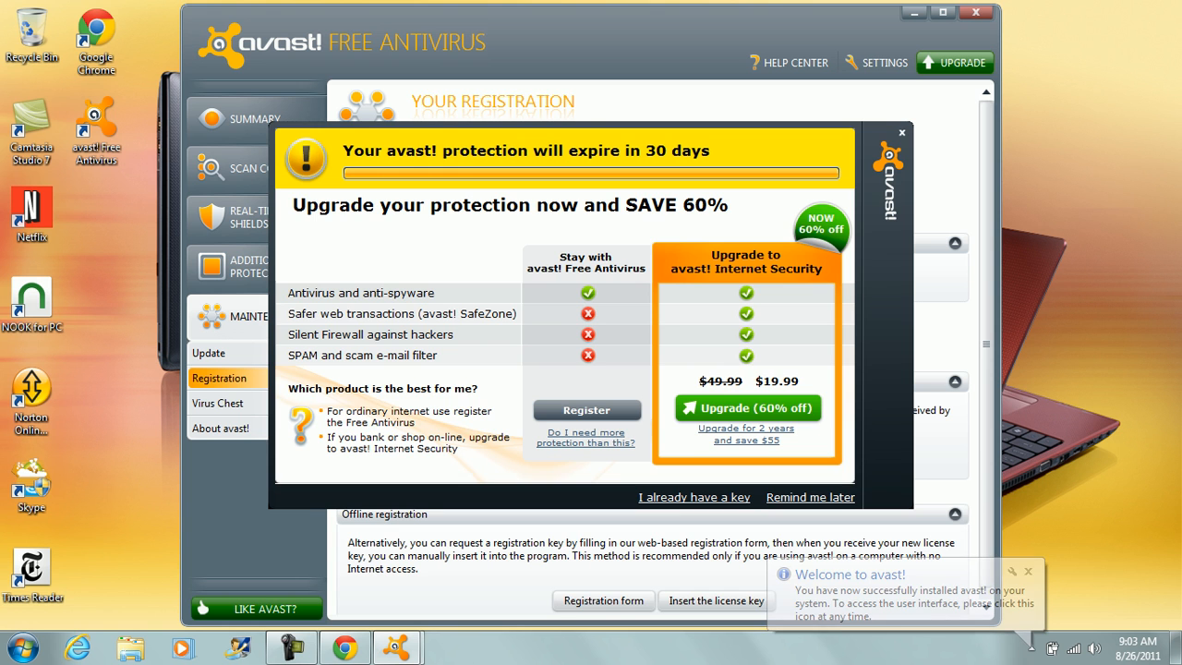
{"action": "left_click", "coordinate": [587, 411]}
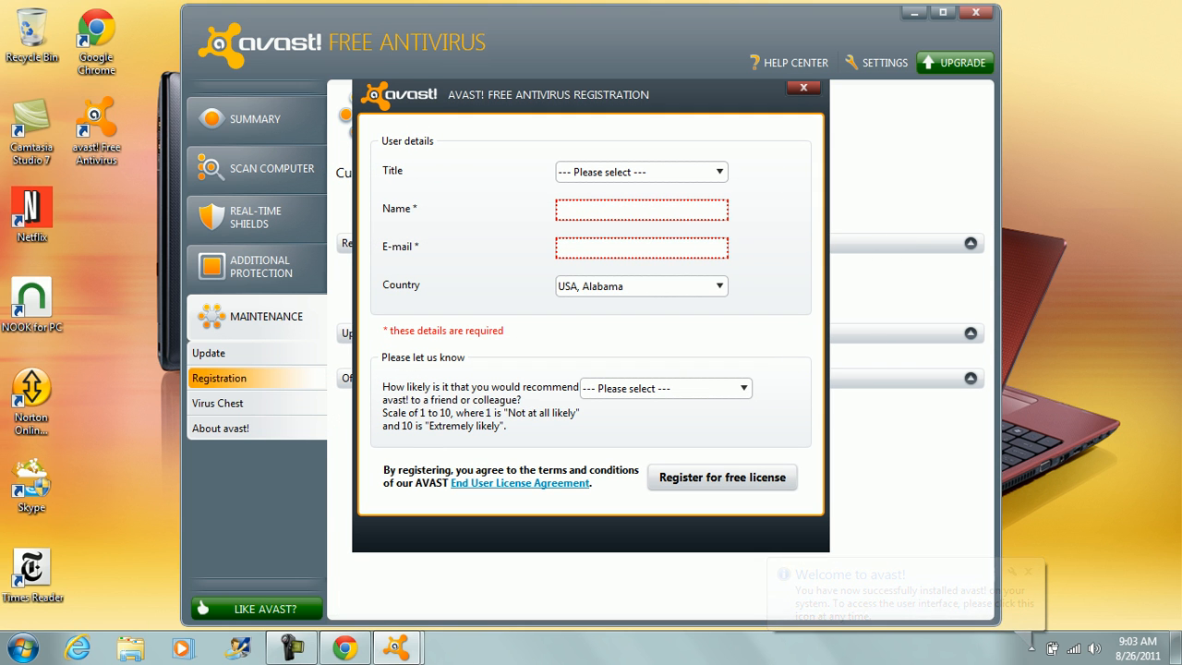
{"action": "left_click", "coordinate": [641, 210]}
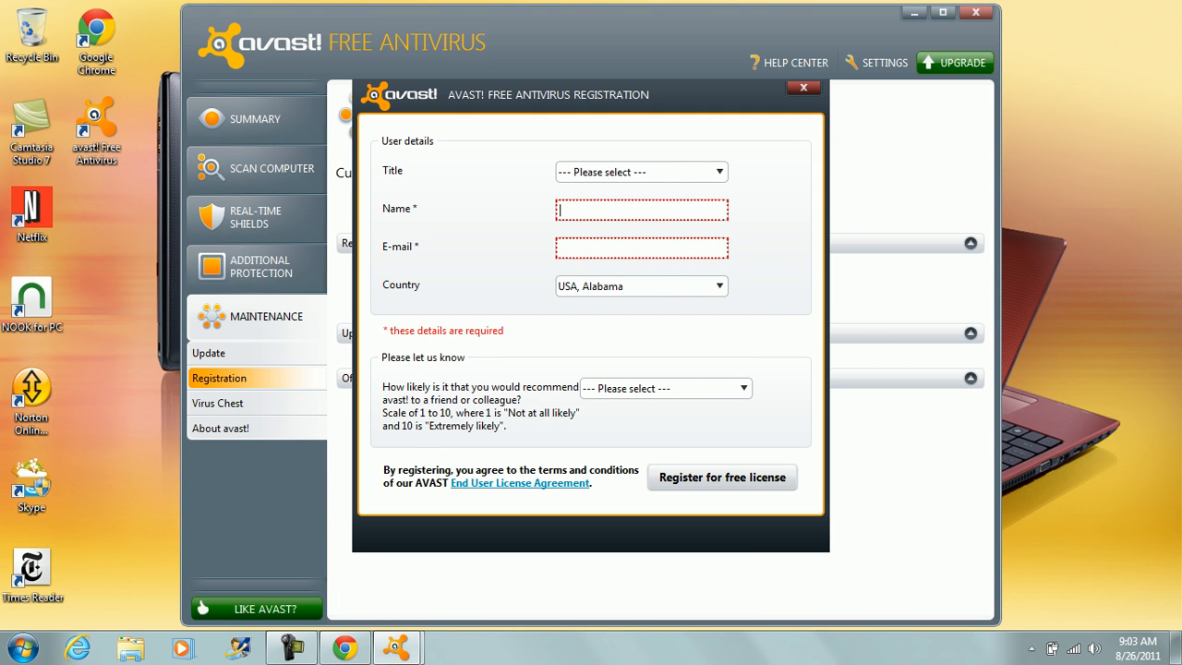
{"action": "type", "text": "Chris"}
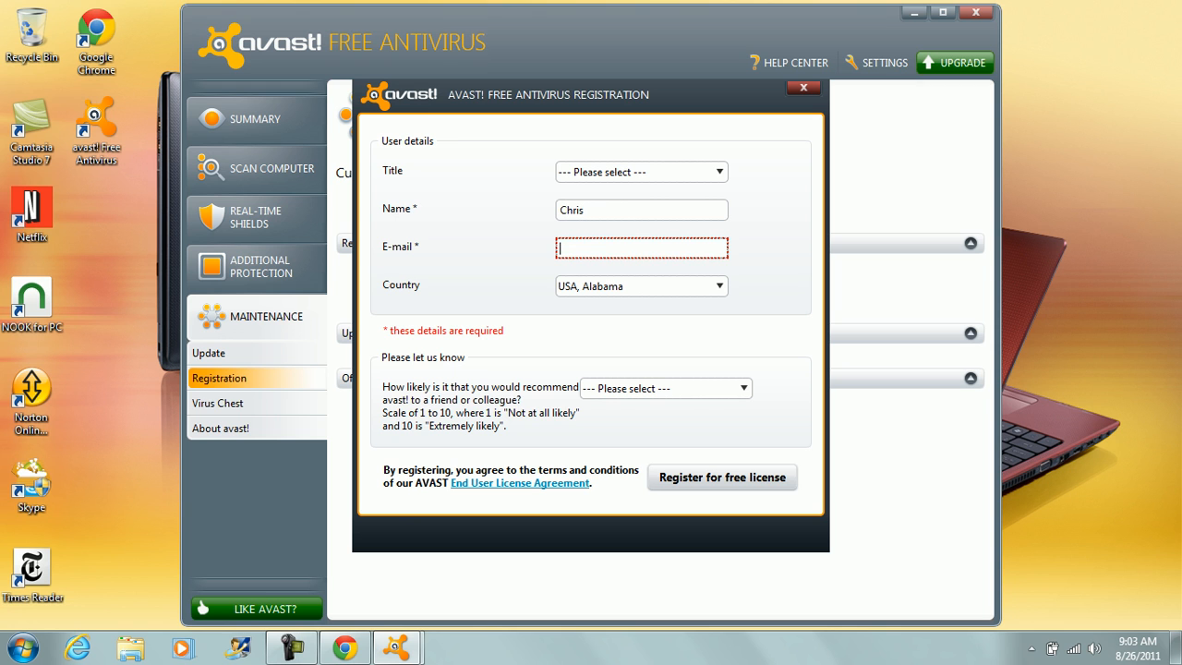
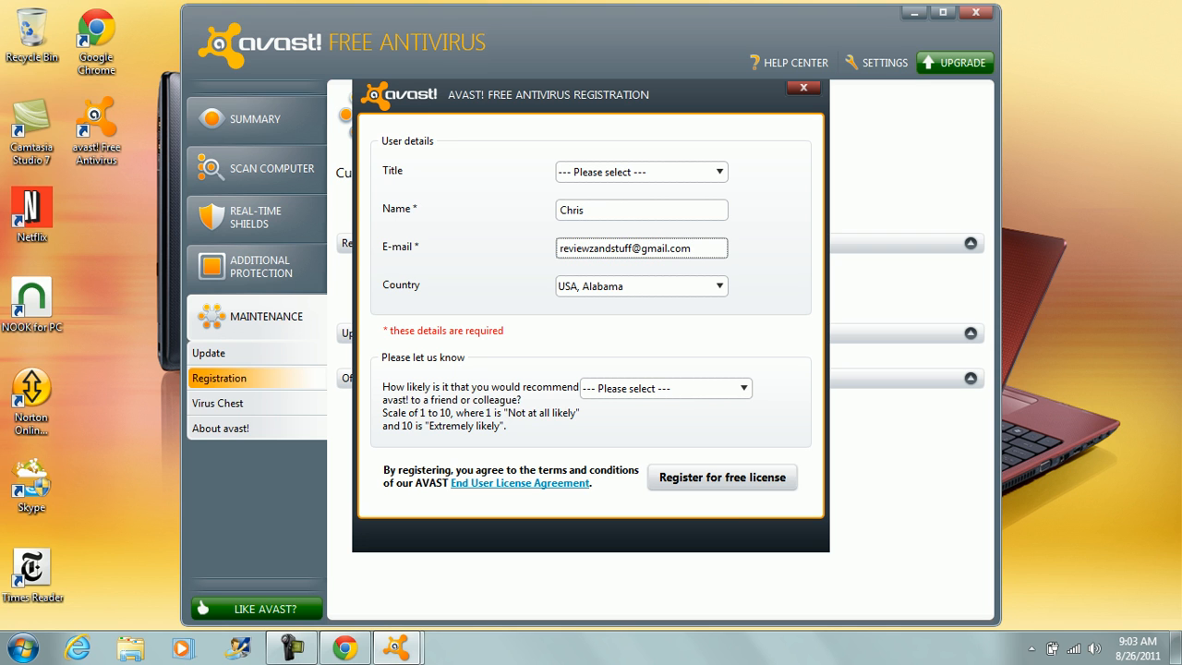
{"action": "left_click", "coordinate": [720, 171]}
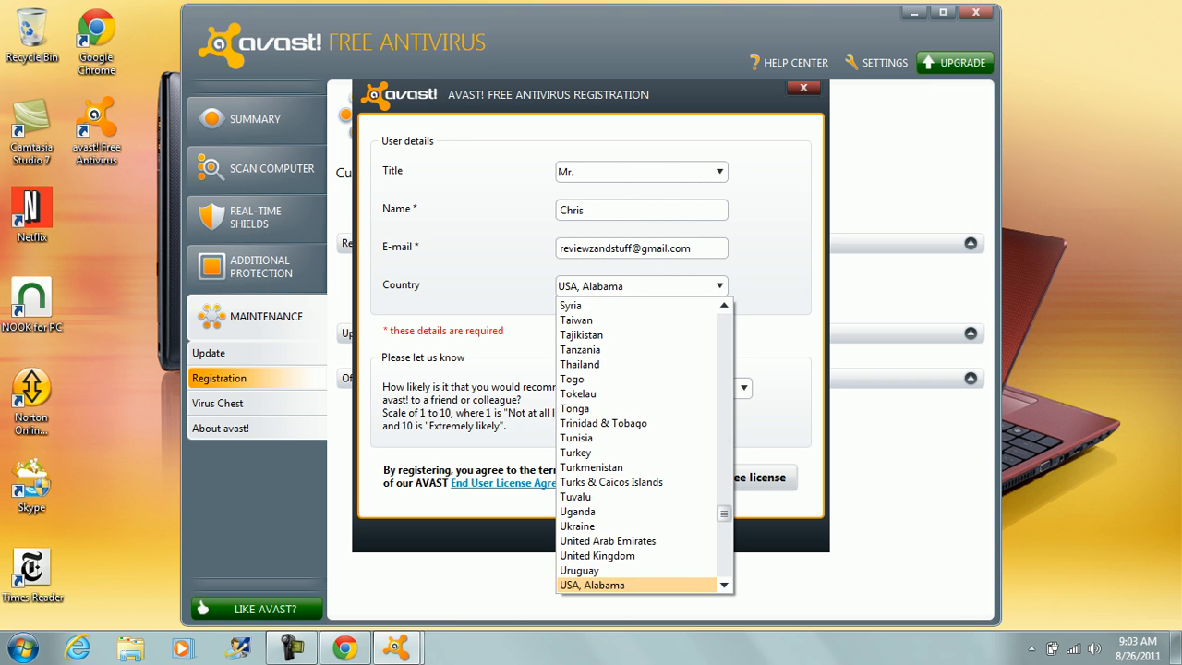
{"action": "scroll", "scroll_direction": "down", "scroll_amount": 3}
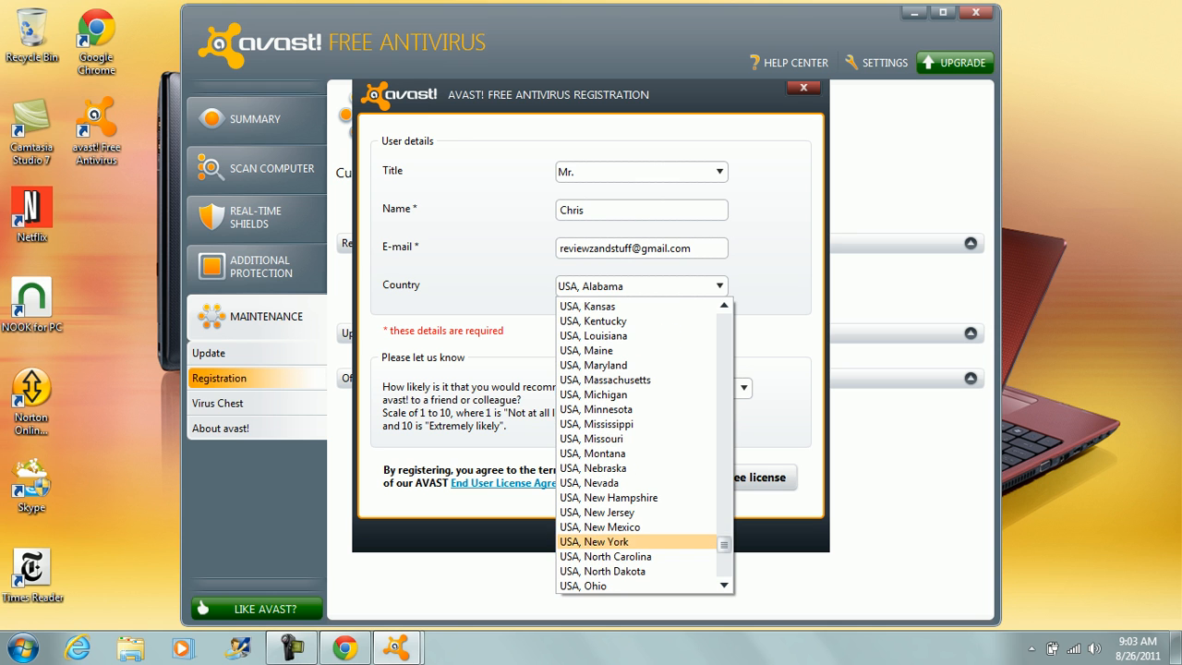
{"action": "left_click", "coordinate": [594, 541]}
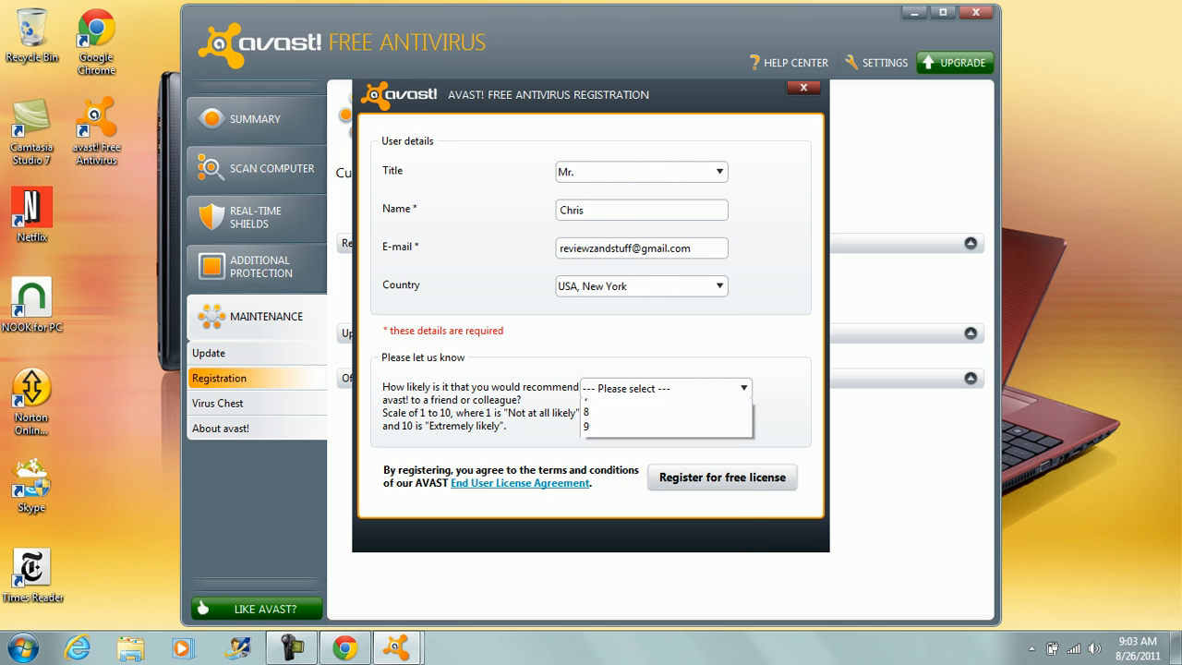
{"action": "left_click", "coordinate": [744, 388]}
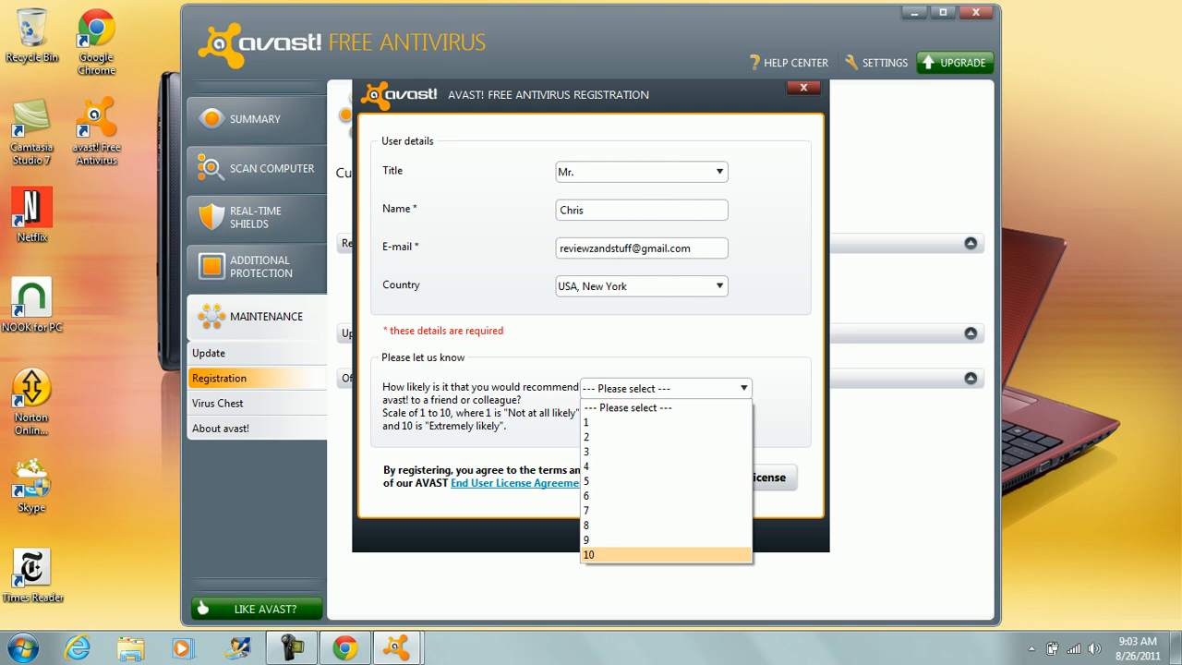
{"action": "left_click", "coordinate": [589, 554]}
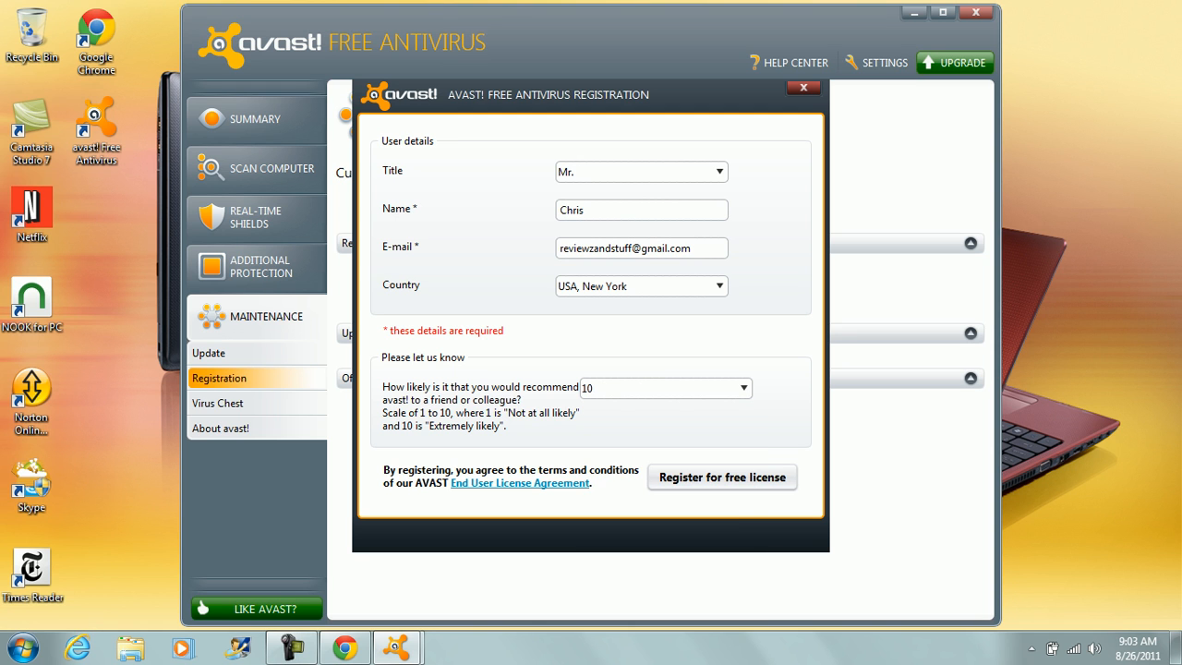
{"action": "left_click", "coordinate": [721, 478]}
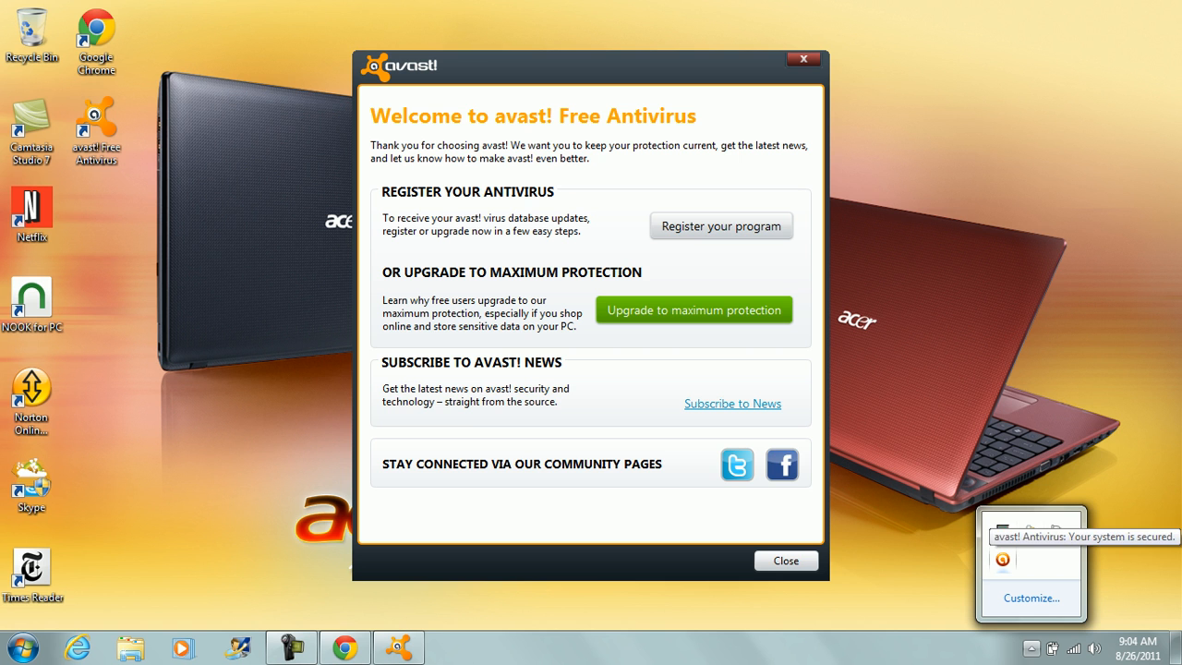
Turn on Silent/gaming mode from the avast tray icon menu.
{"action": "right_click", "coordinate": [1003, 562]}
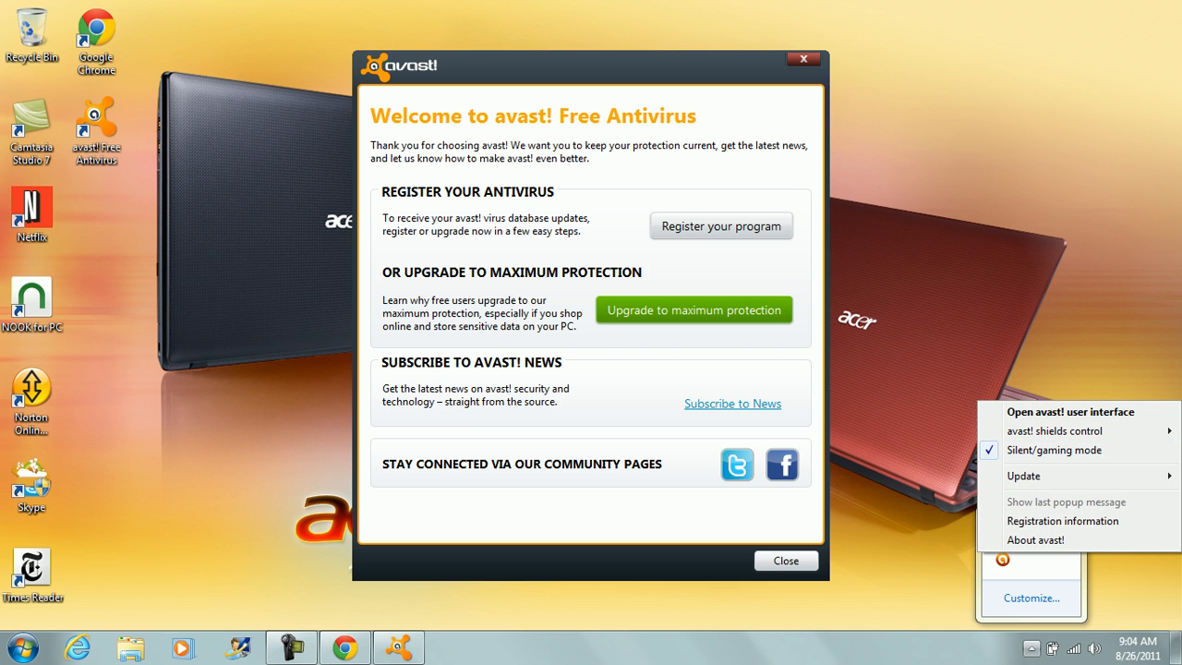
{"action": "left_click", "coordinate": [786, 561]}
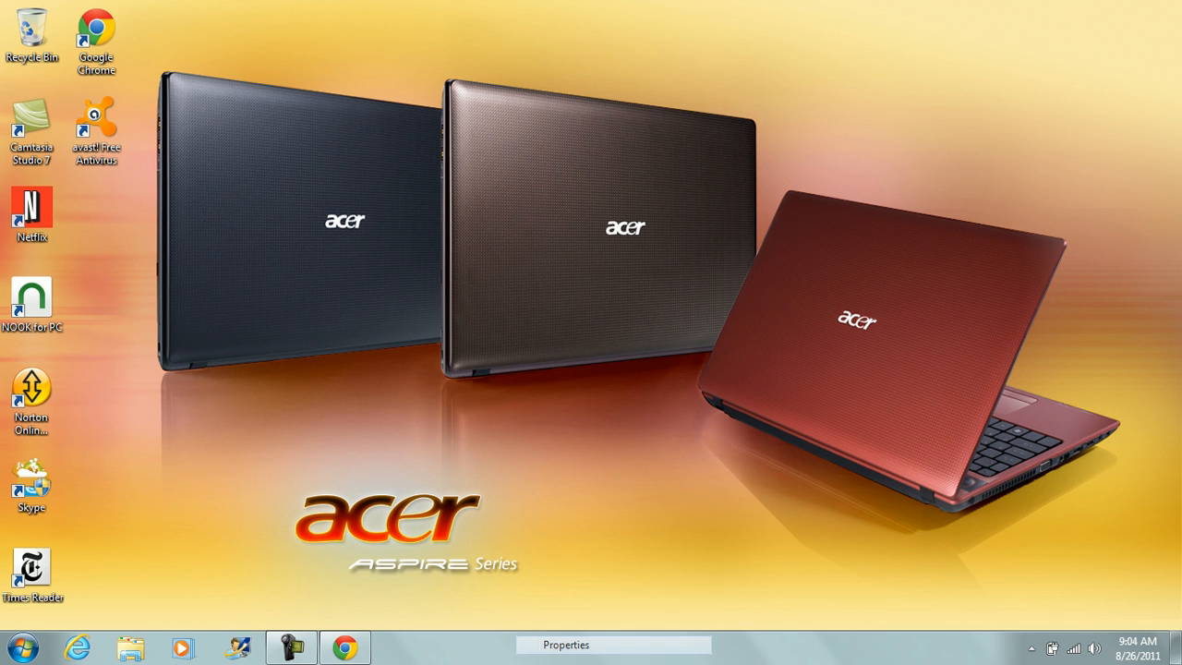
Apply small taskbar icons with never-combined buttons, then show the hidden notification icons.
{"action": "left_click", "coordinate": [566, 644]}
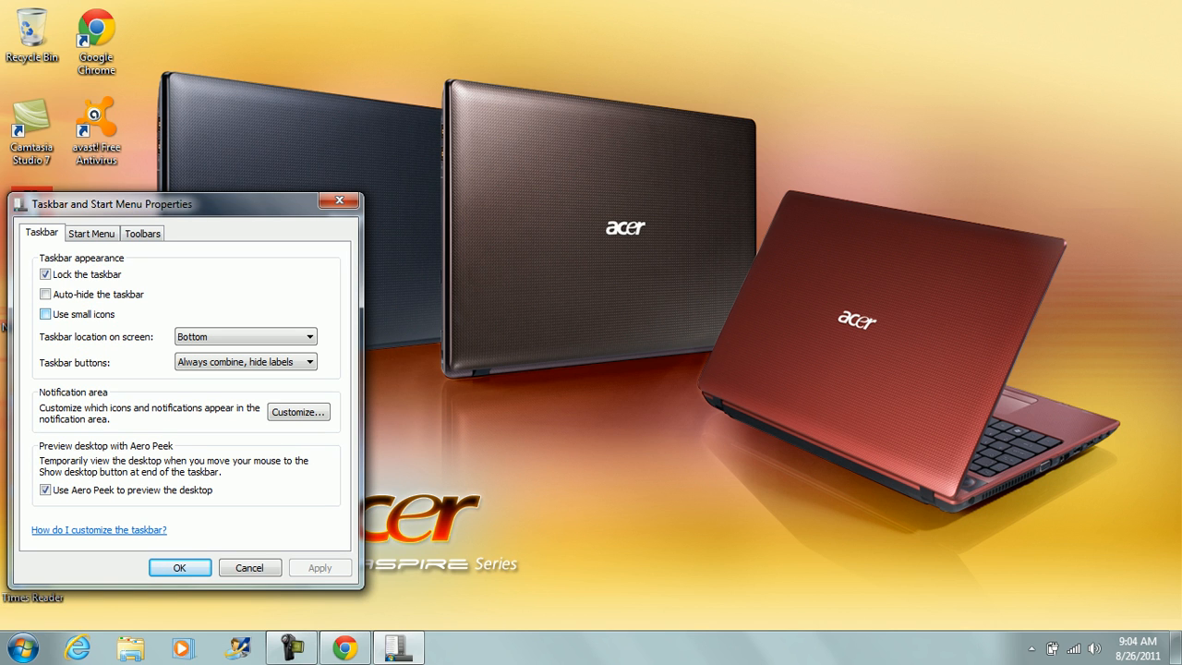
{"action": "left_click", "coordinate": [45, 314]}
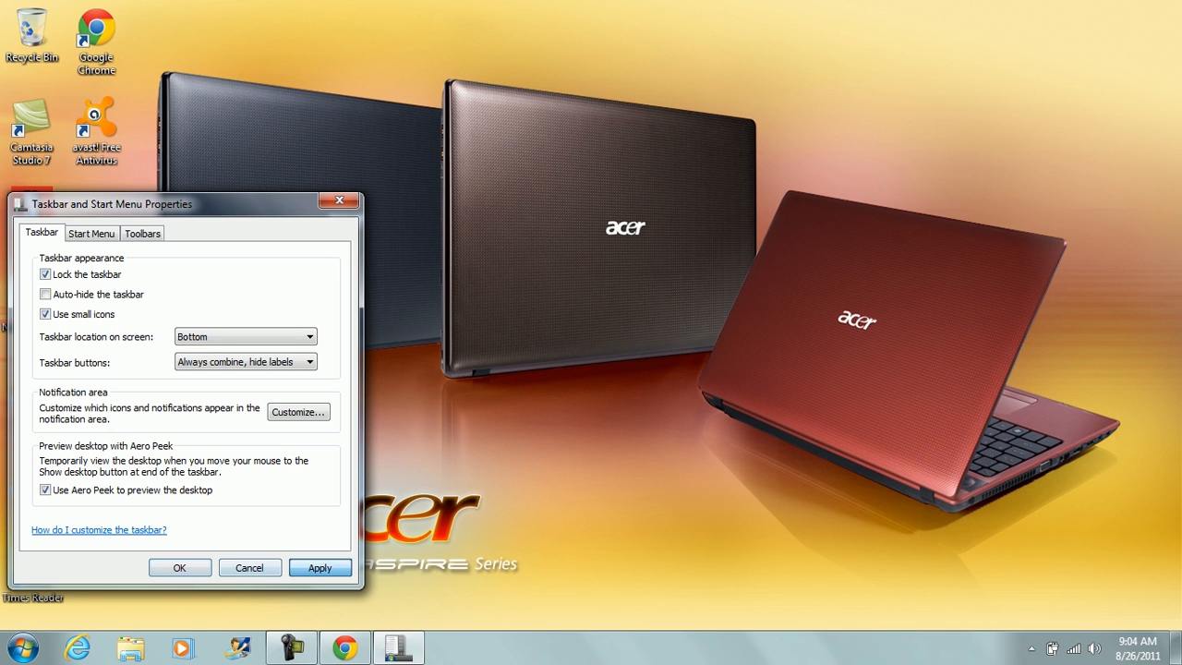
{"action": "left_click", "coordinate": [321, 567]}
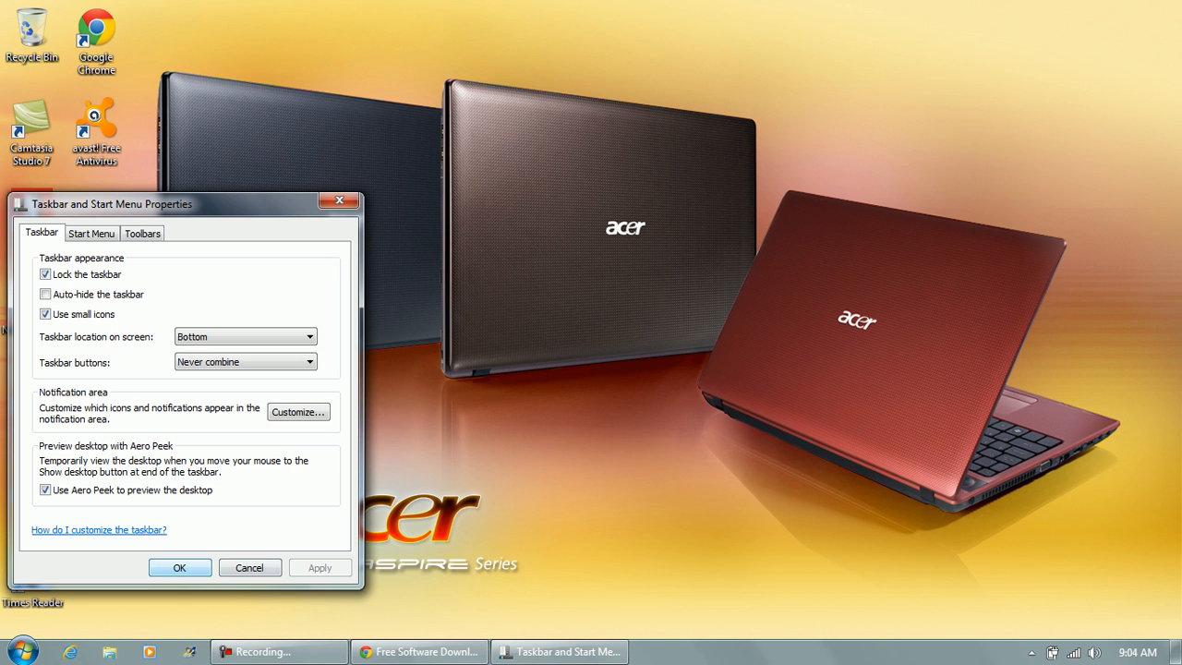
{"action": "left_click", "coordinate": [179, 567]}
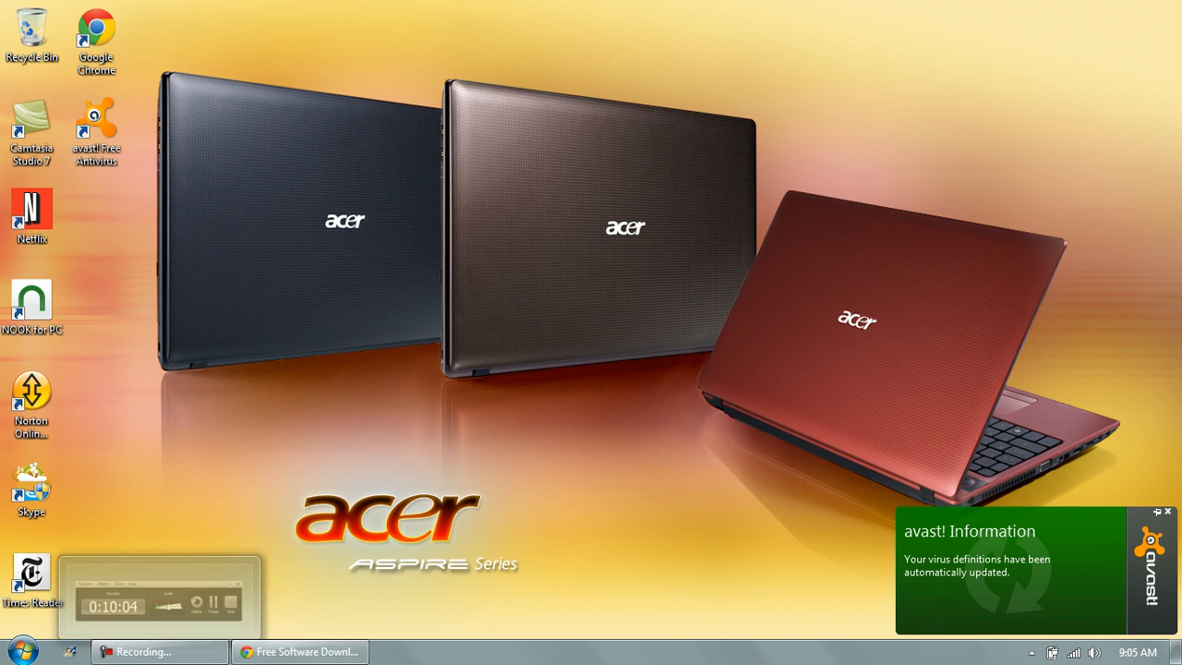
{"action": "left_click", "coordinate": [1028, 651]}
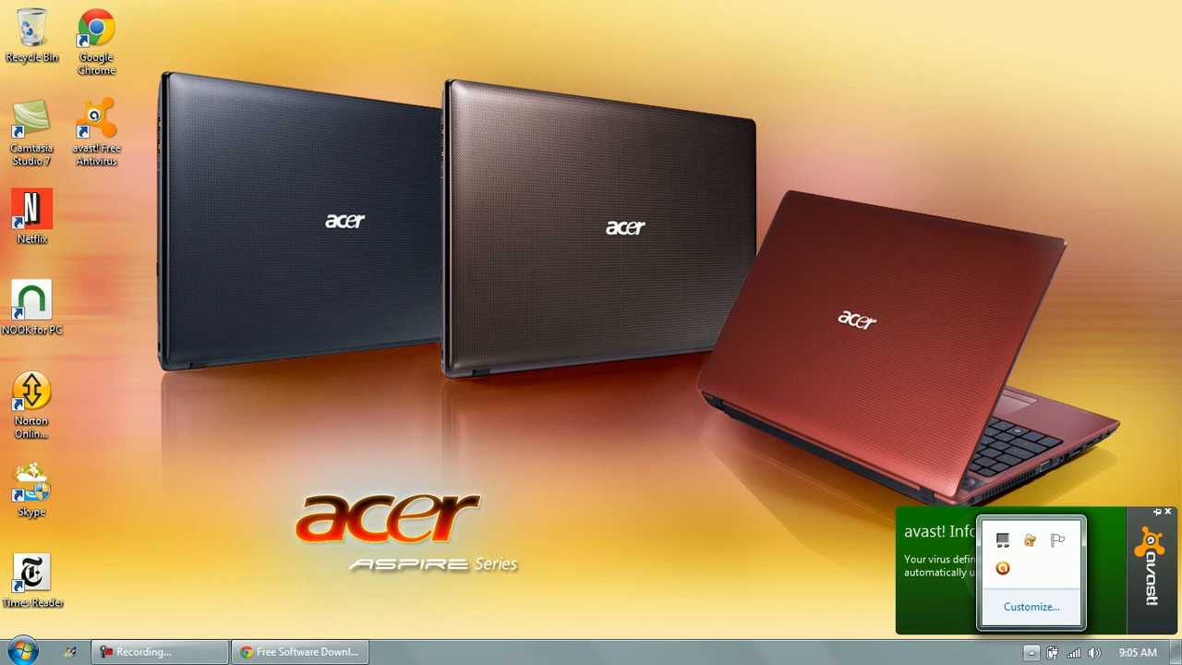